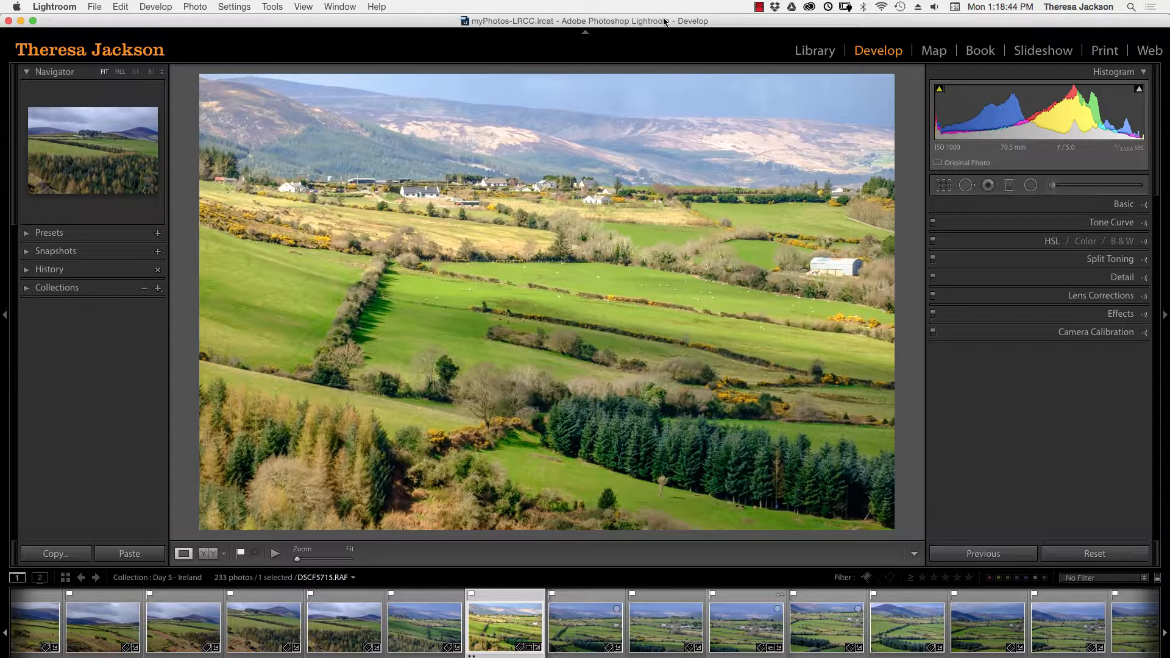
mouse_move(804, 256)
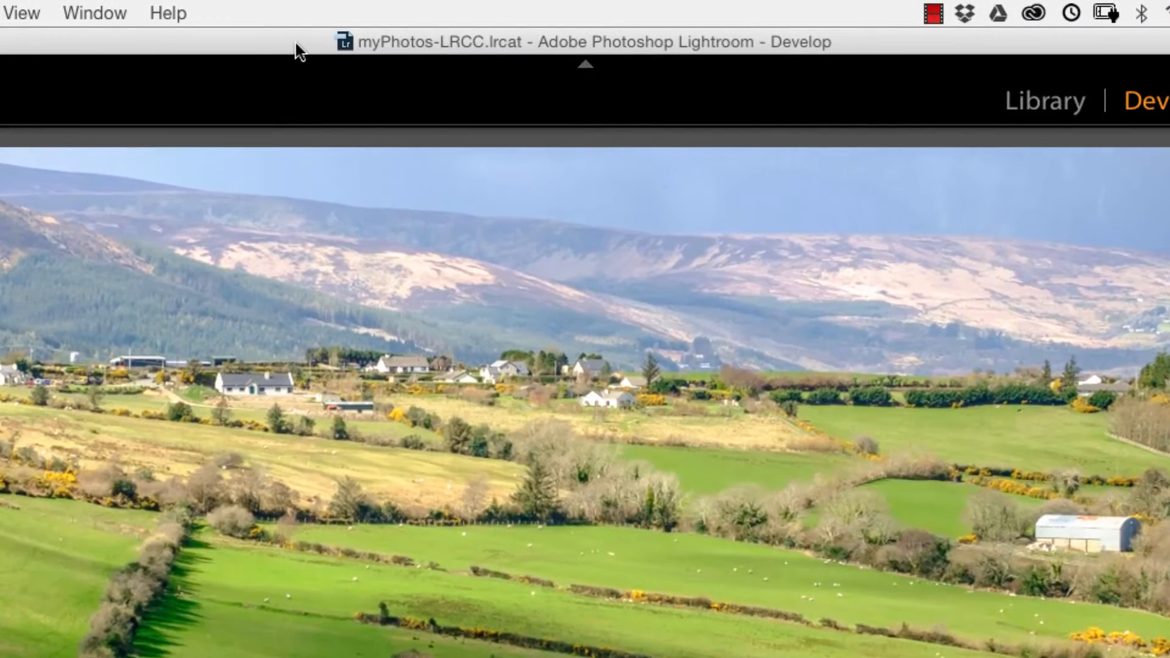
mouse_move(411, 59)
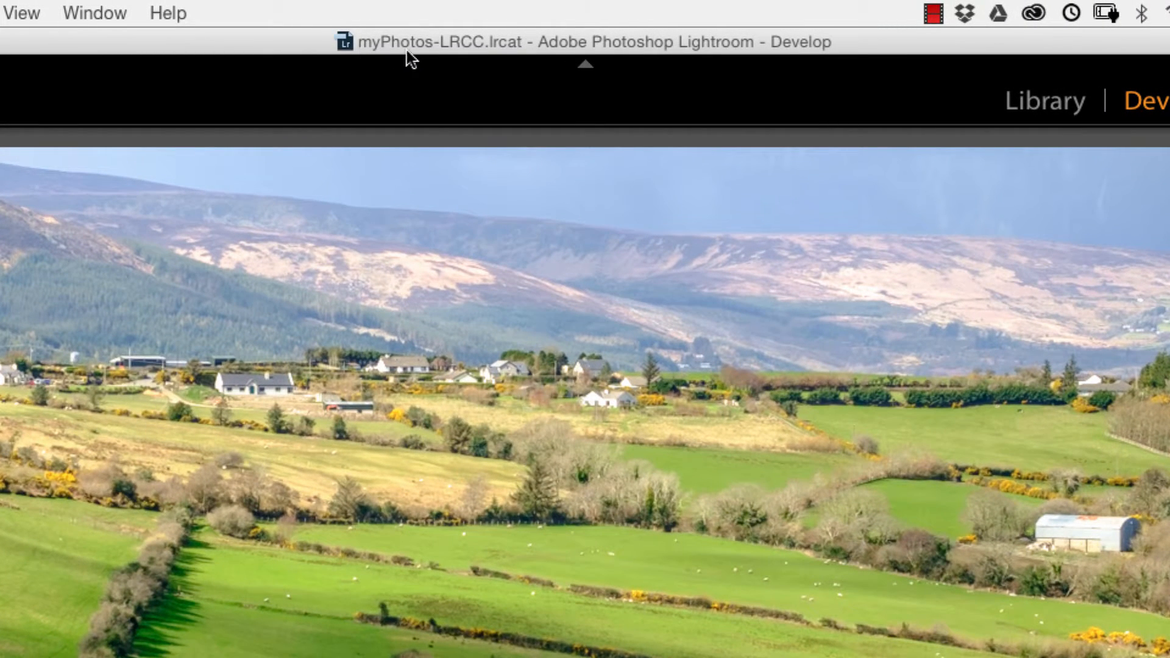
mouse_move(468, 55)
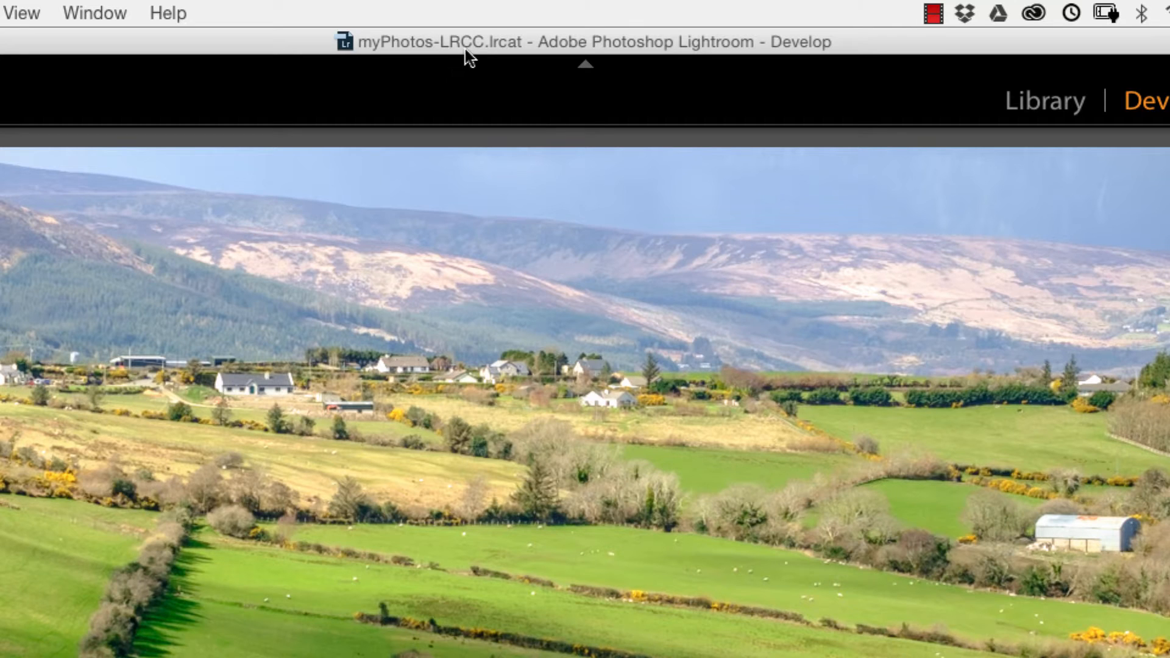
mouse_move(301, 51)
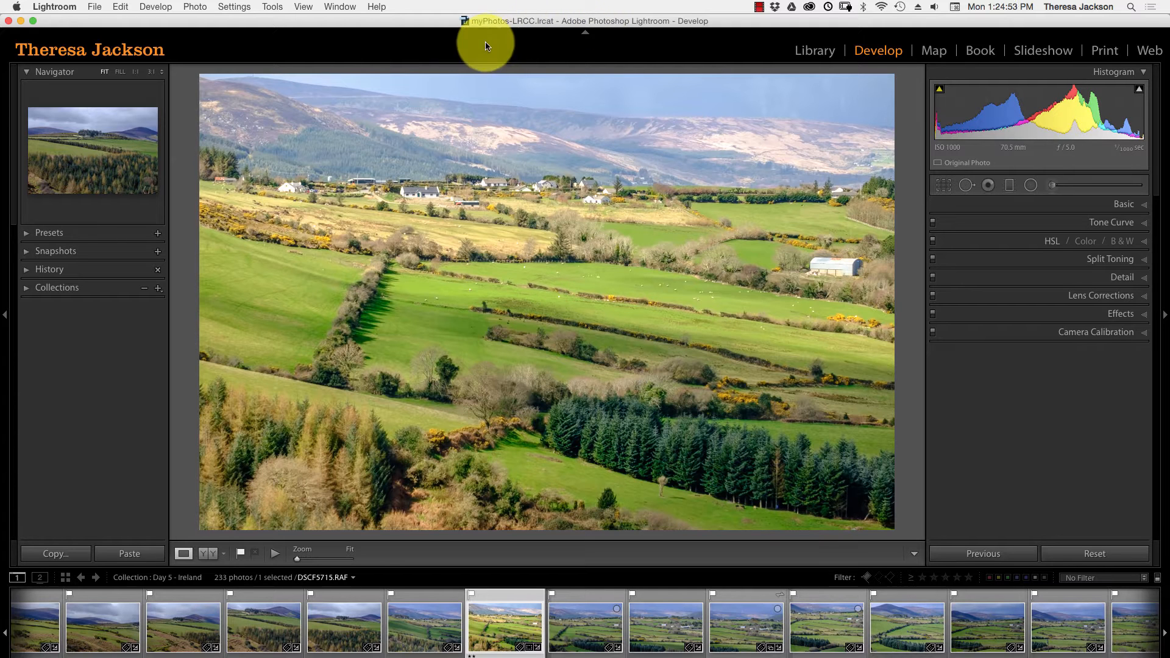
Cycle Shift+F screen modes four times, hiding the title bar and then the menus.
key(shift+f)
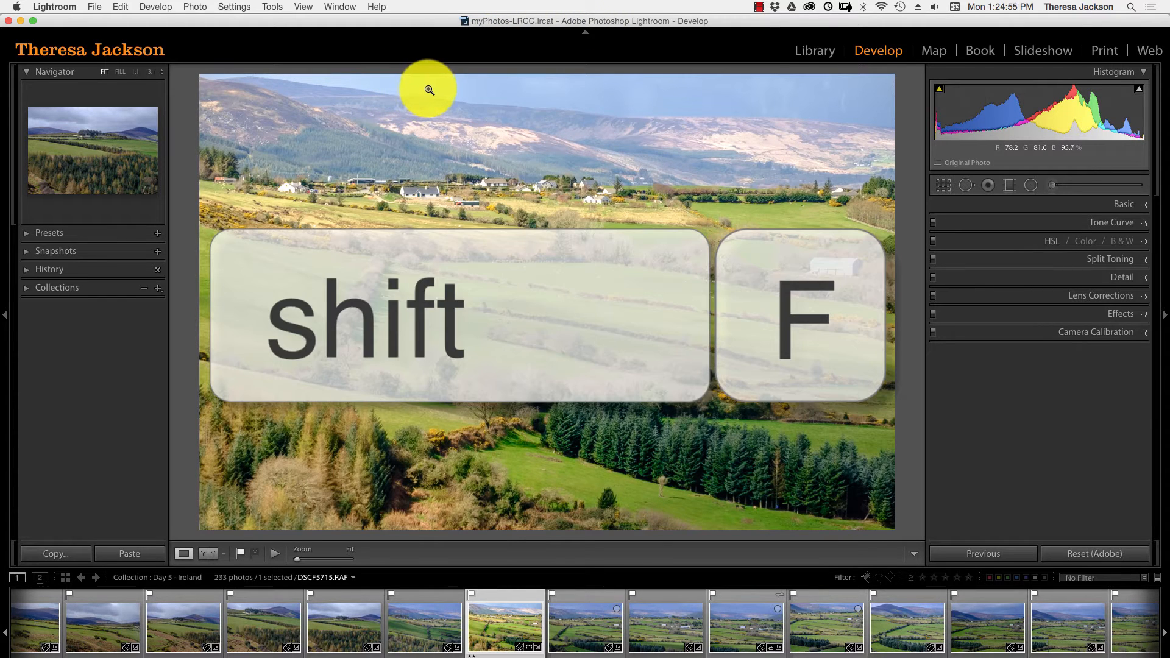
key(shift+f)
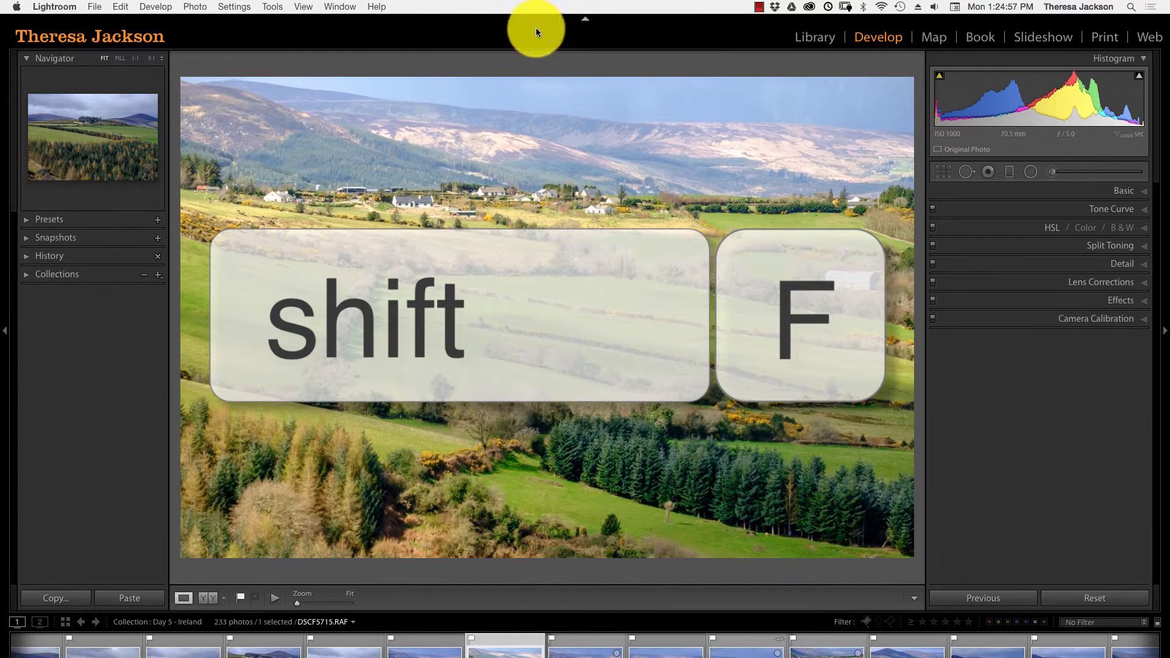
key(shift+f)
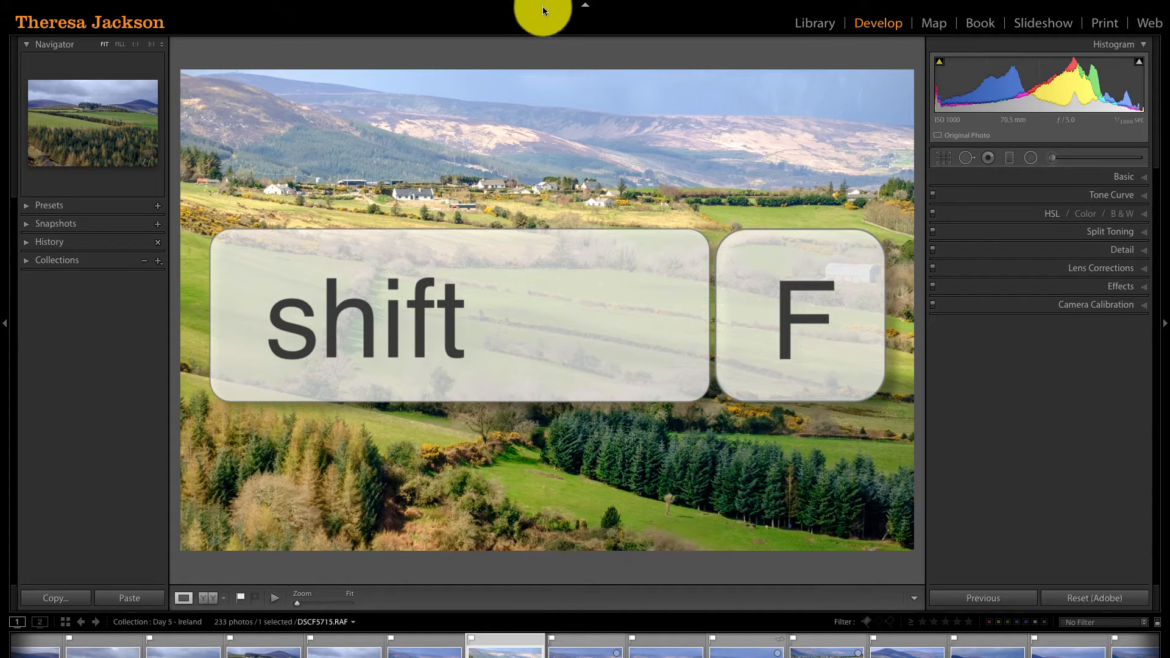
key(shift+f)
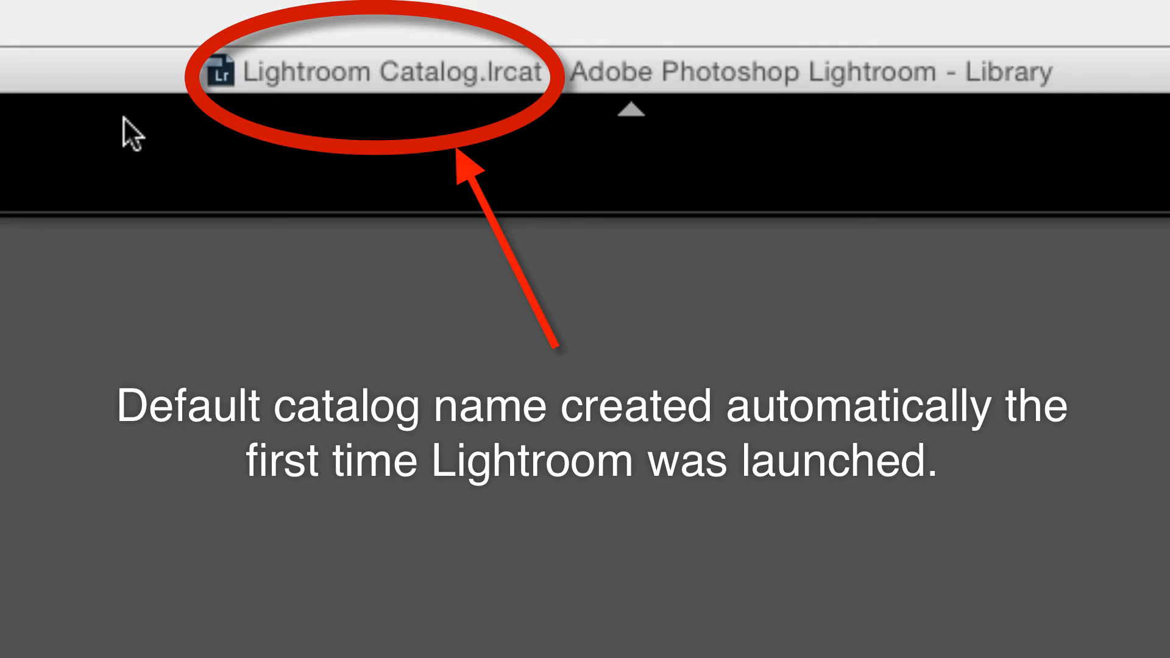
mouse_move(224, 131)
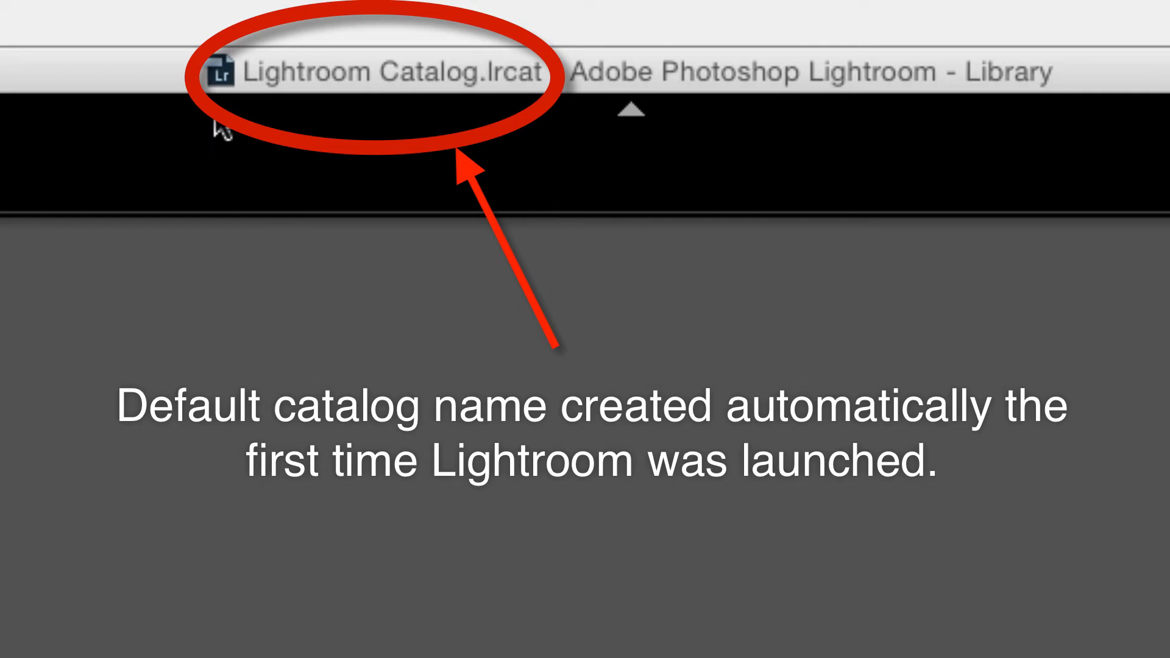
mouse_move(485, 115)
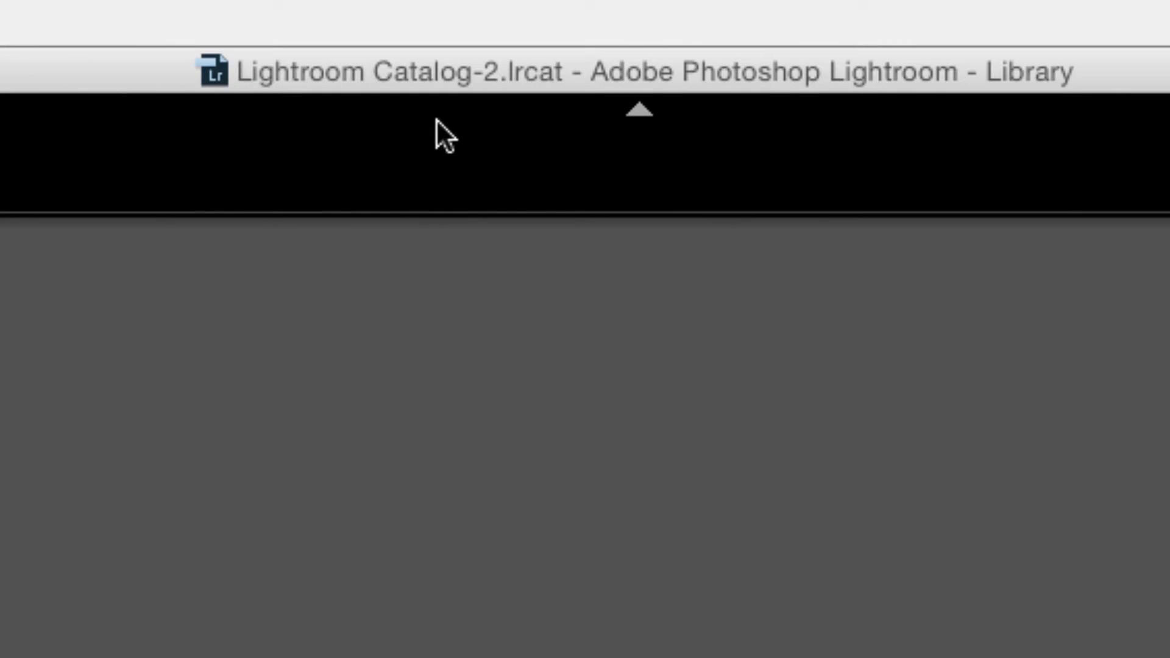
mouse_move(489, 145)
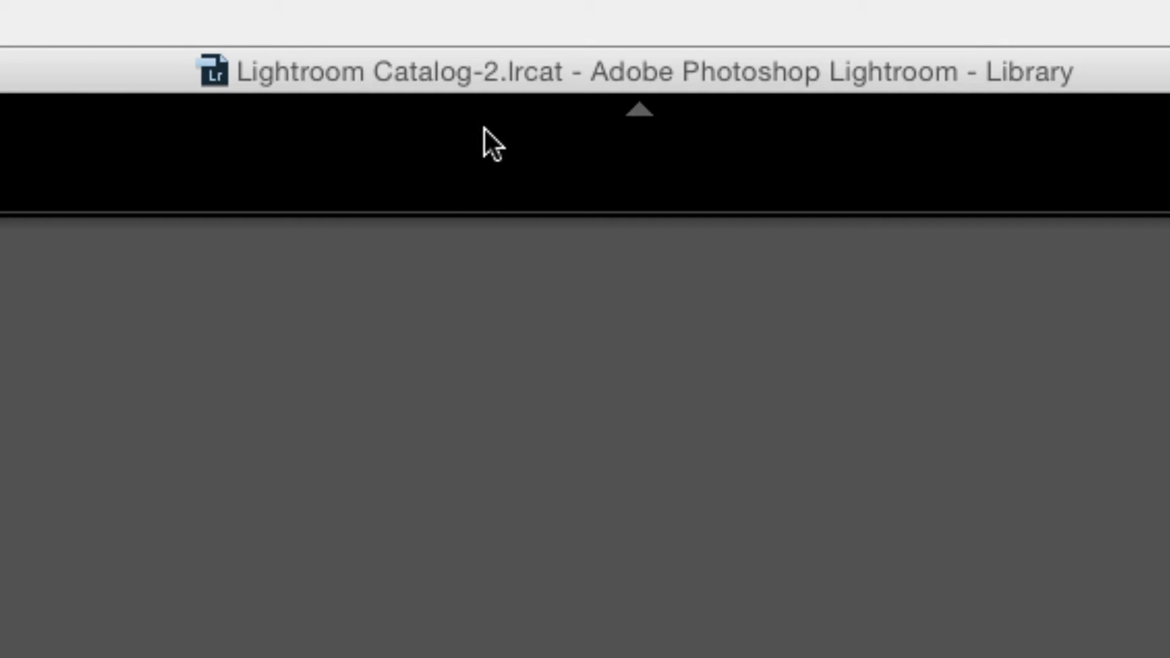
mouse_move(468, 138)
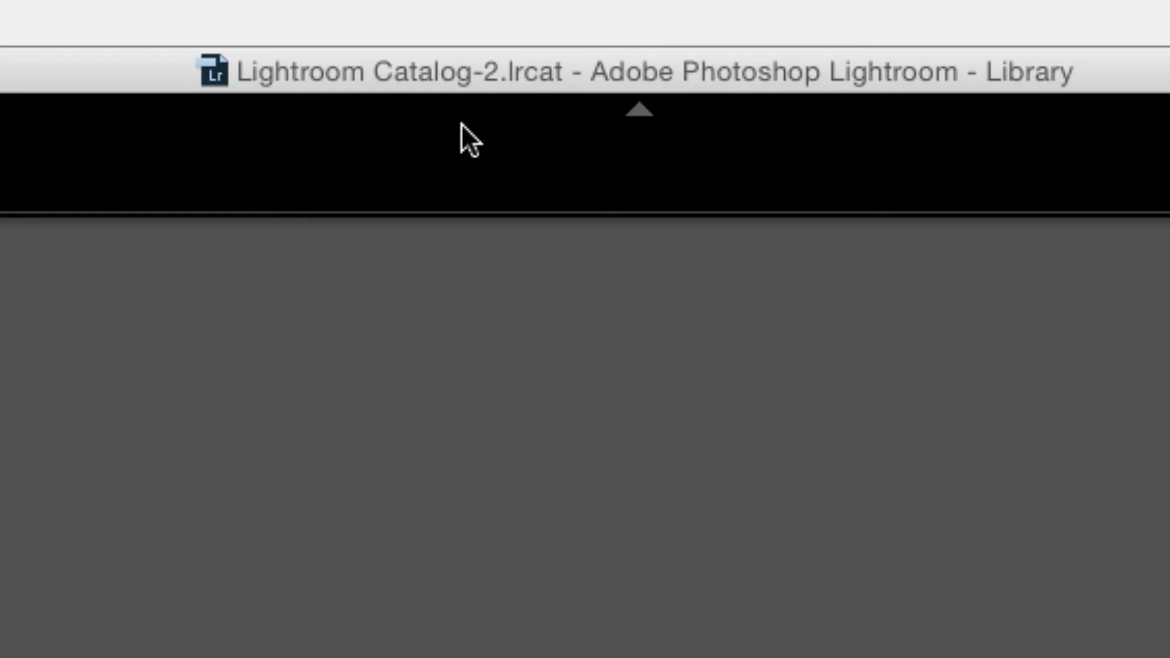
mouse_move(411, 145)
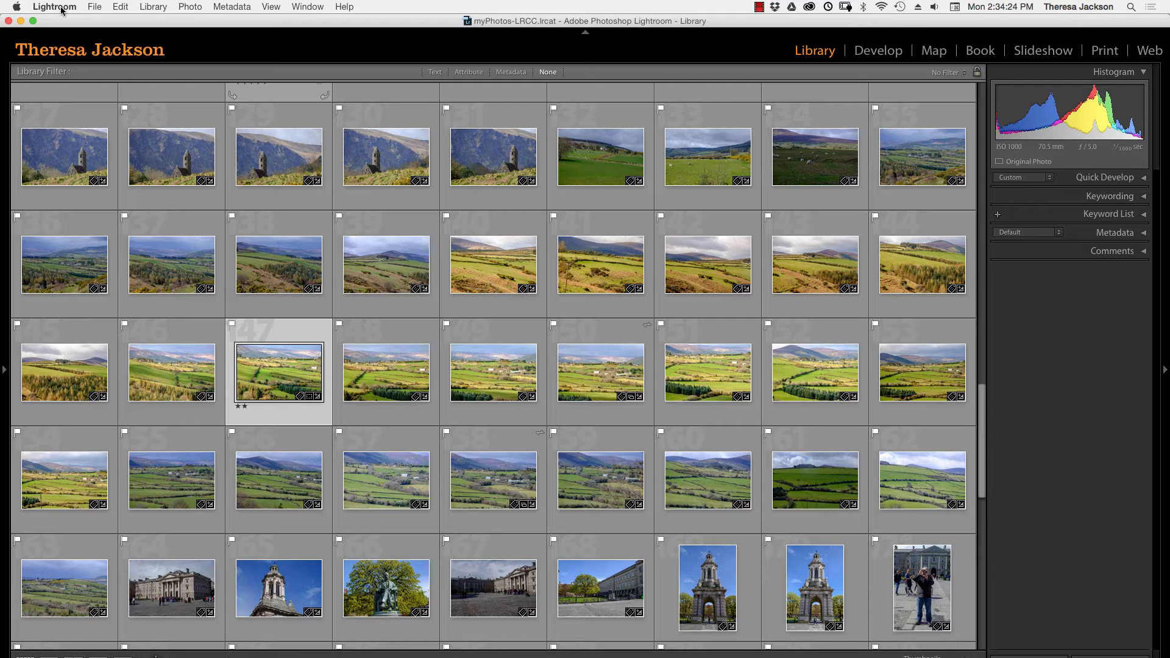
Drop down the Lightroom application menu listing Preferences and Catalog Settings.
click(54, 7)
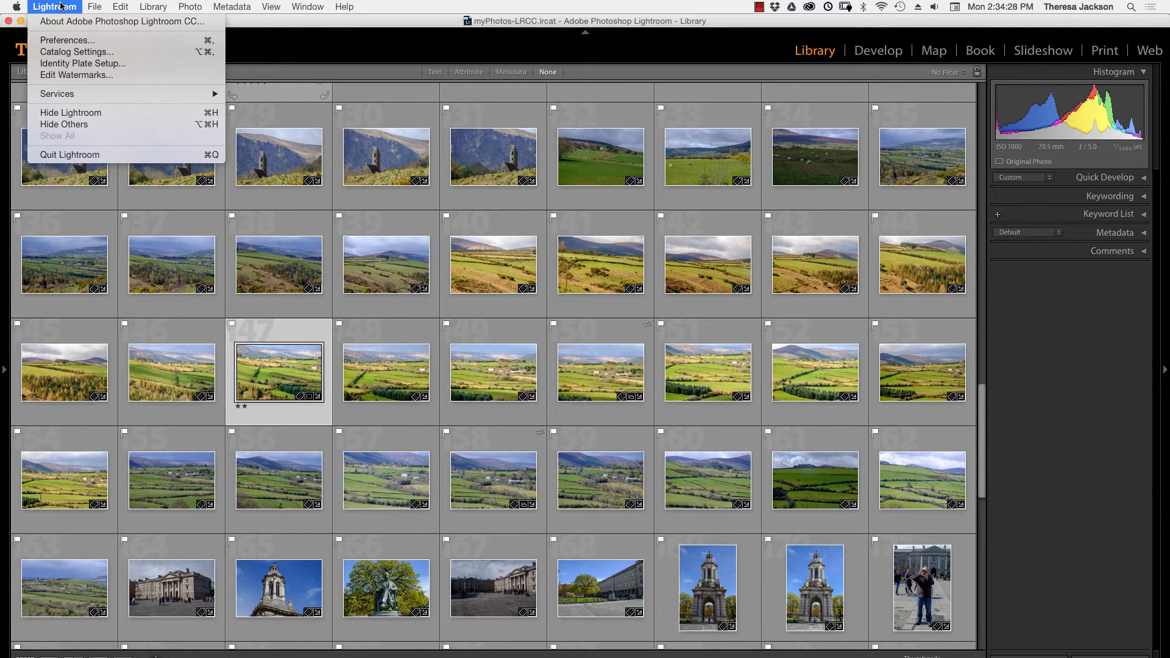
mouse_move(75, 52)
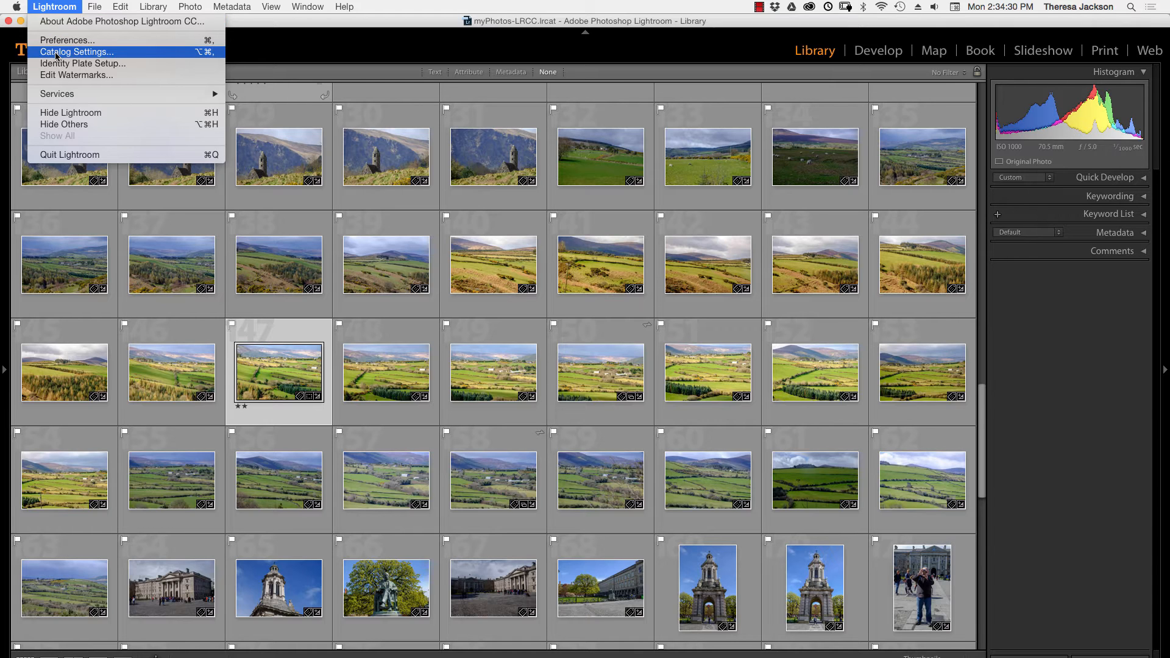
Show the Catalog Settings General tab with the myPhotos-LRCC catalog's location and file name.
click(76, 51)
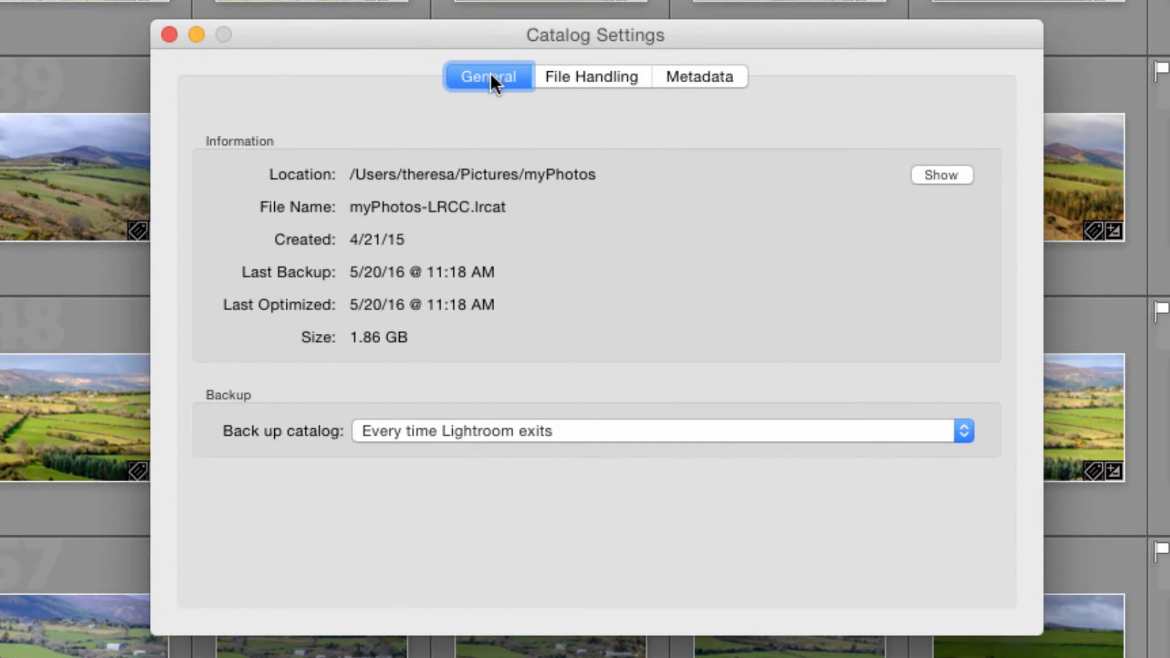
mouse_move(317, 188)
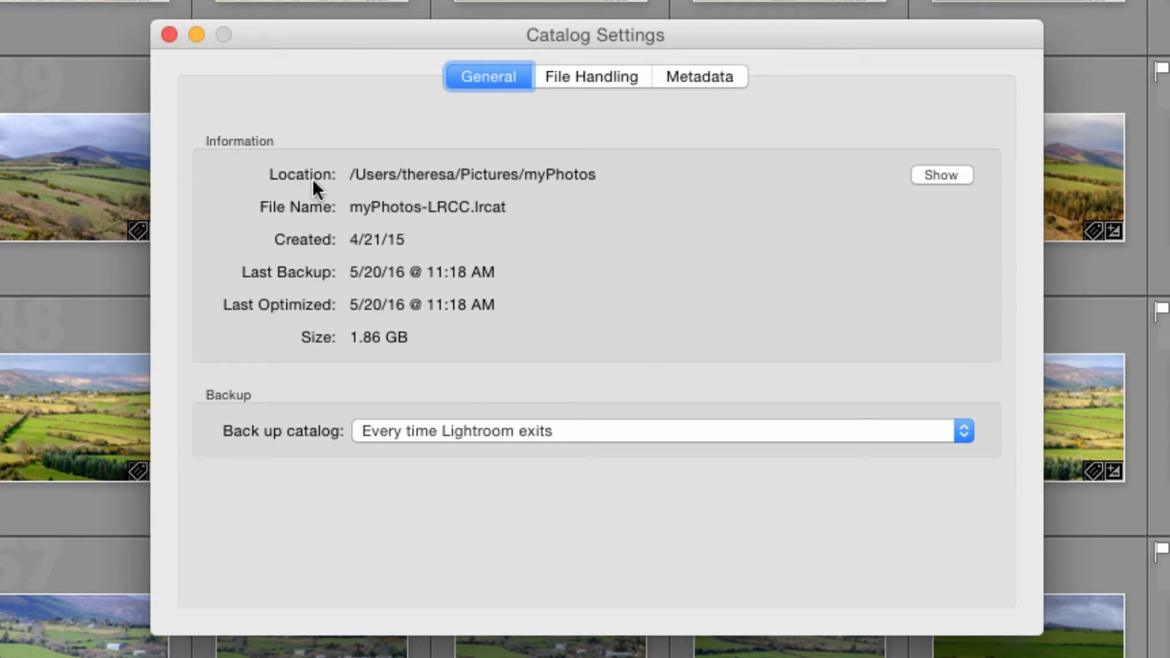
mouse_move(589, 188)
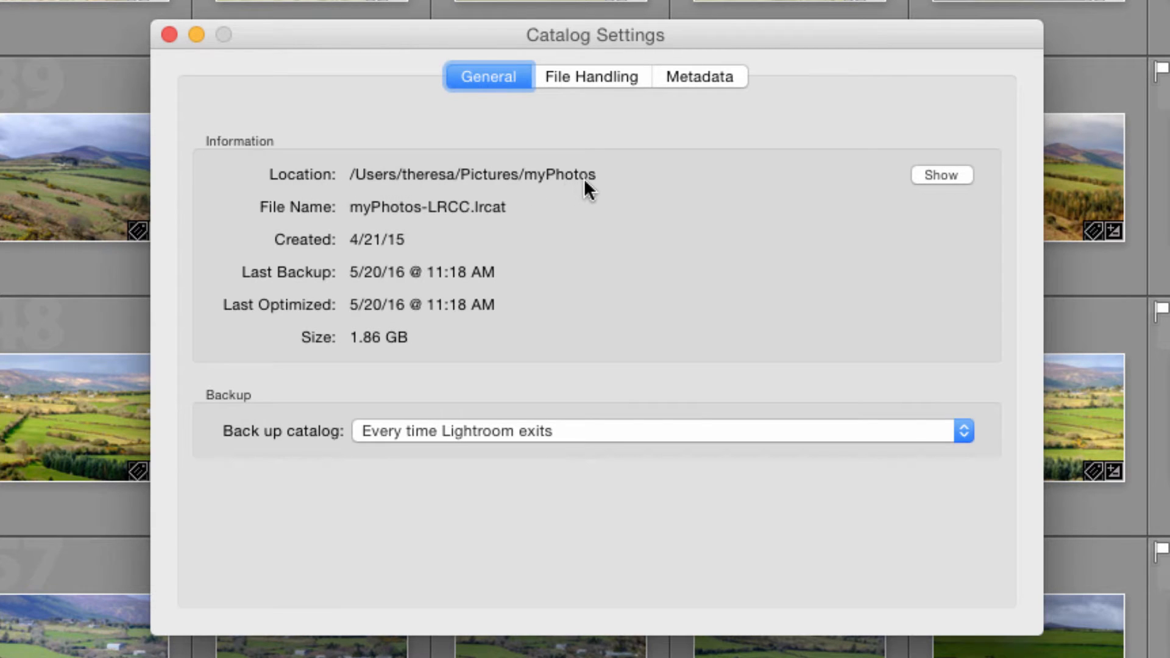
mouse_move(612, 197)
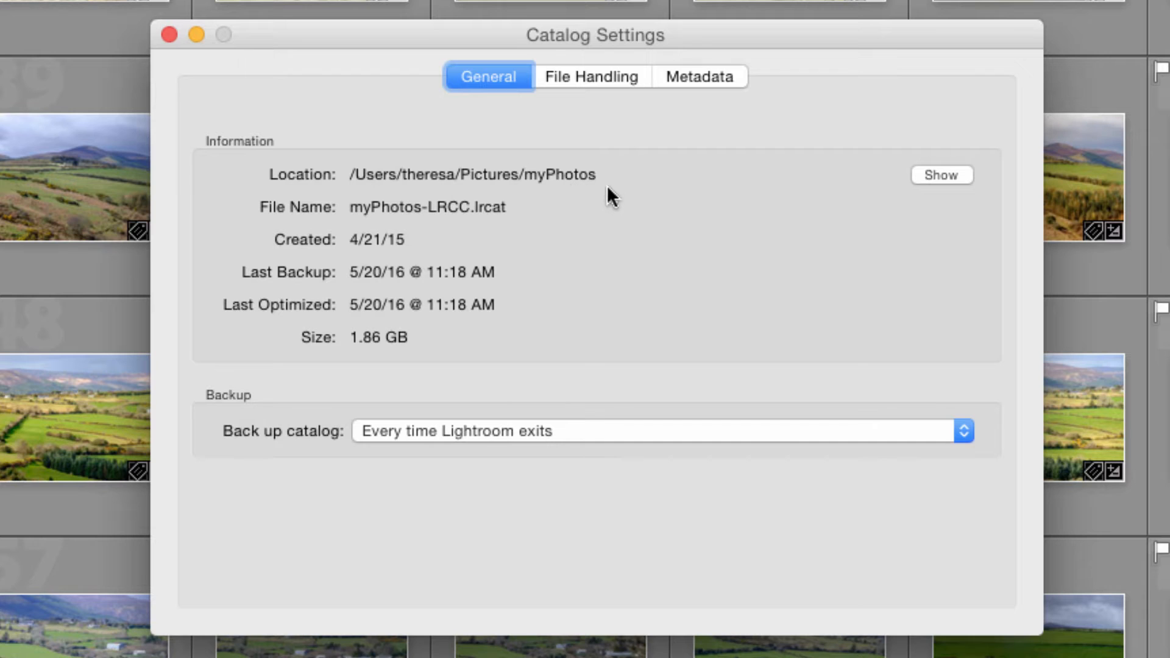
mouse_move(563, 188)
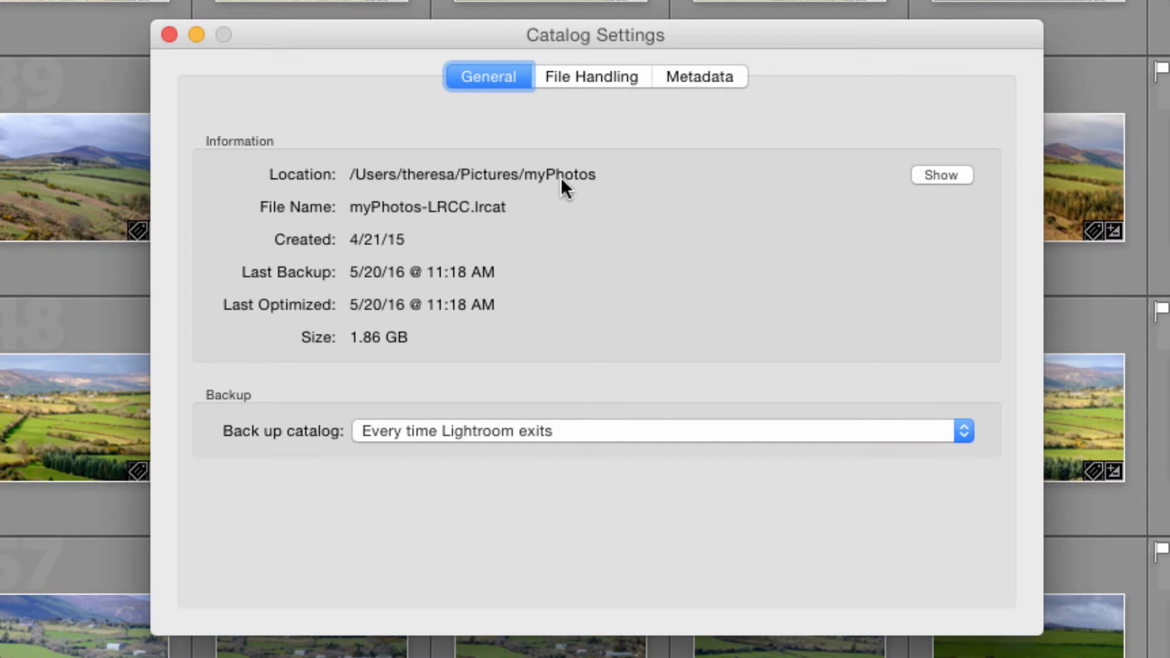
mouse_move(387, 189)
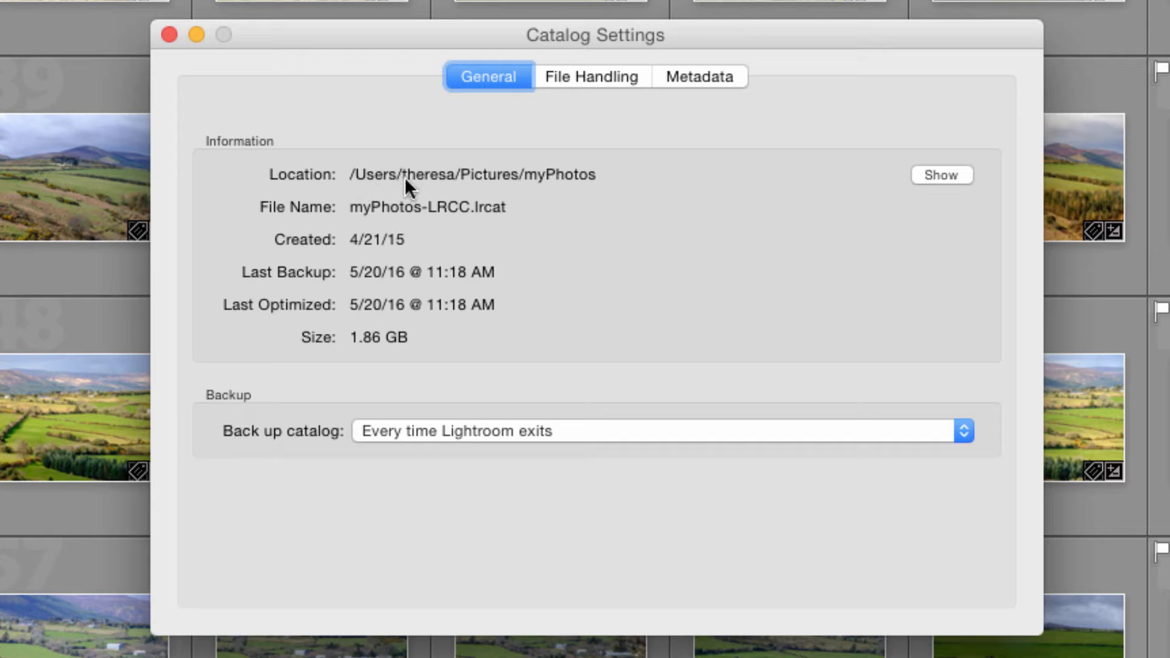
mouse_move(496, 187)
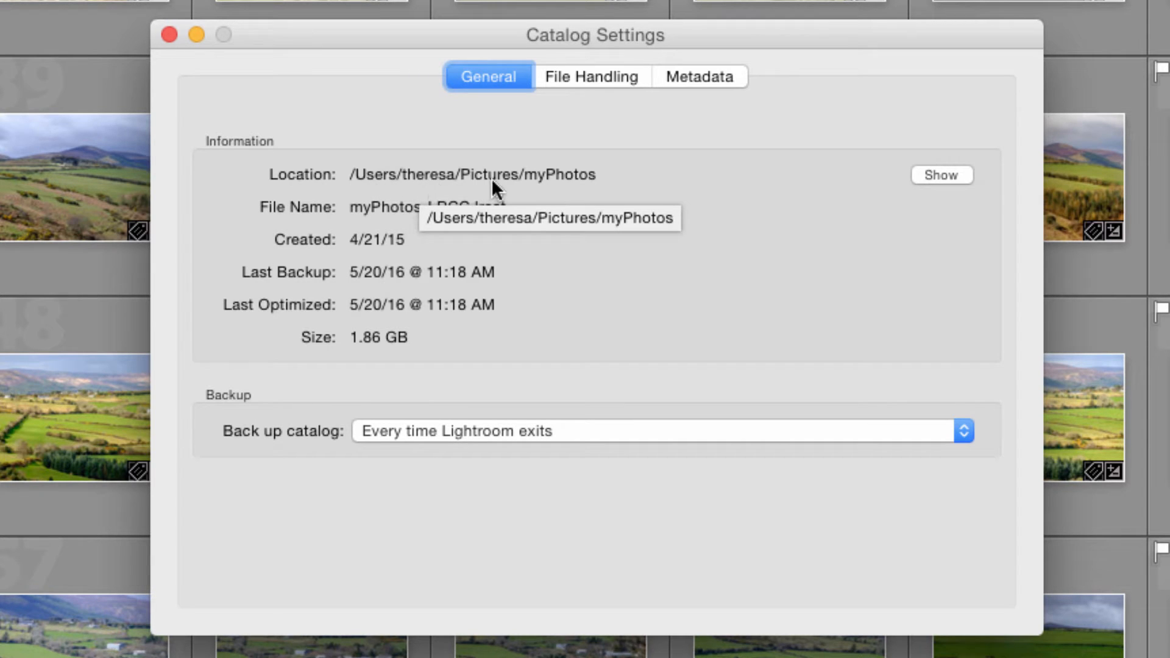
mouse_move(507, 187)
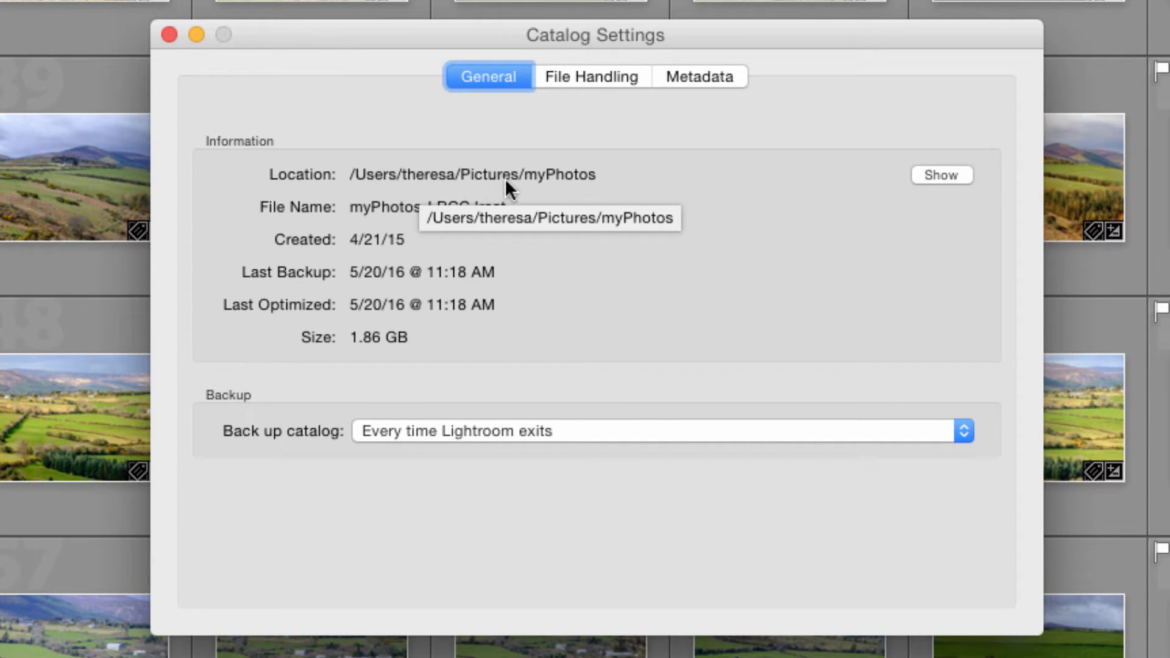
mouse_move(851, 197)
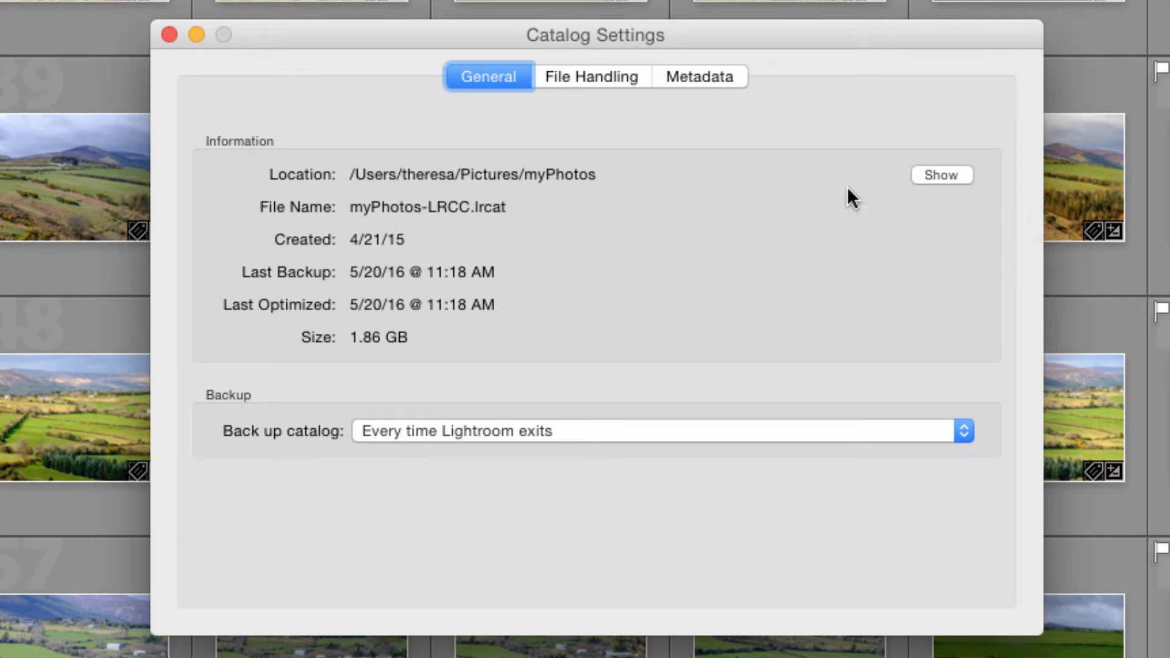
mouse_move(942, 175)
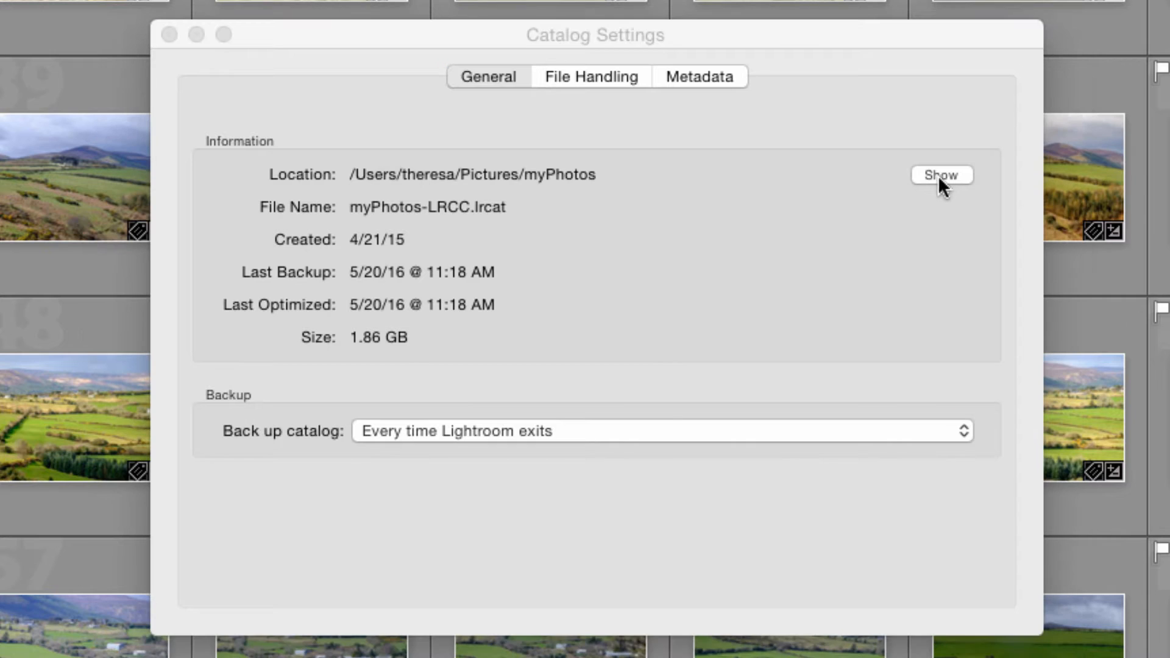
Reveal the myPhotos folder containing myPhotos-LRCC.lrcat in Finder via Show.
click(942, 174)
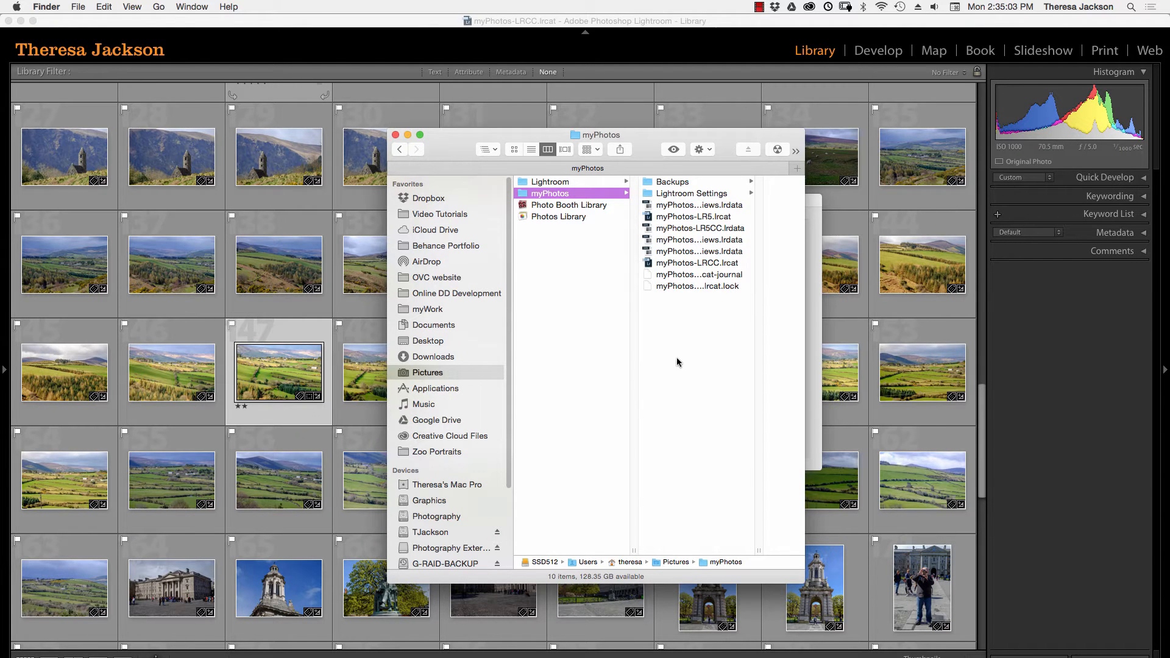
mouse_move(698, 362)
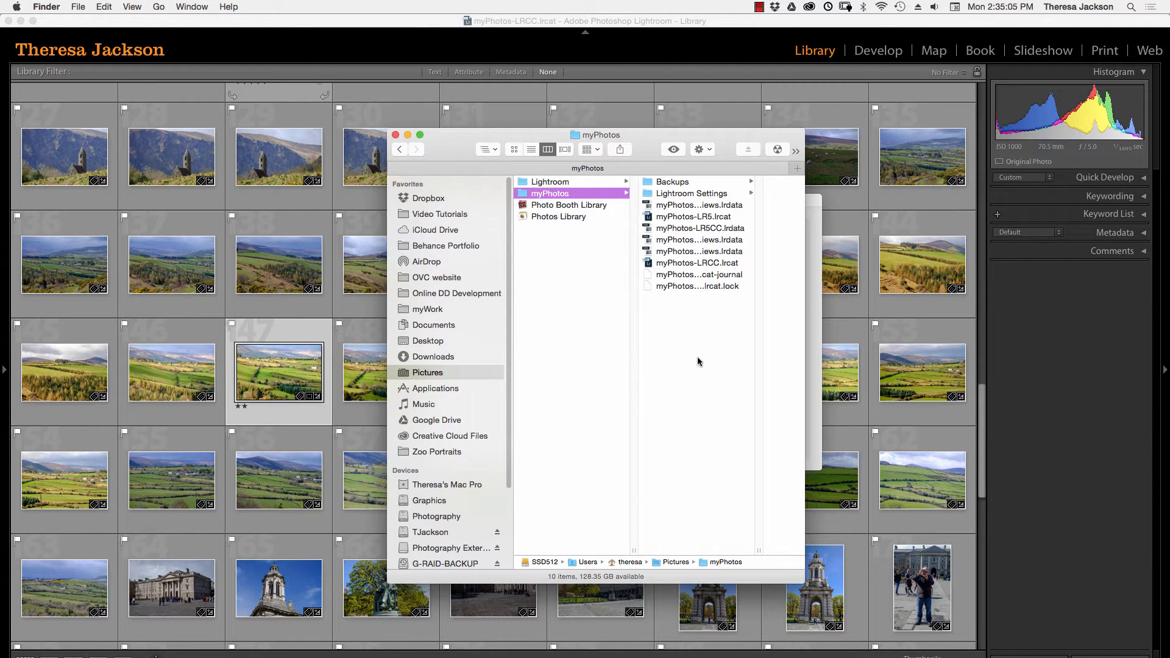
mouse_move(624, 229)
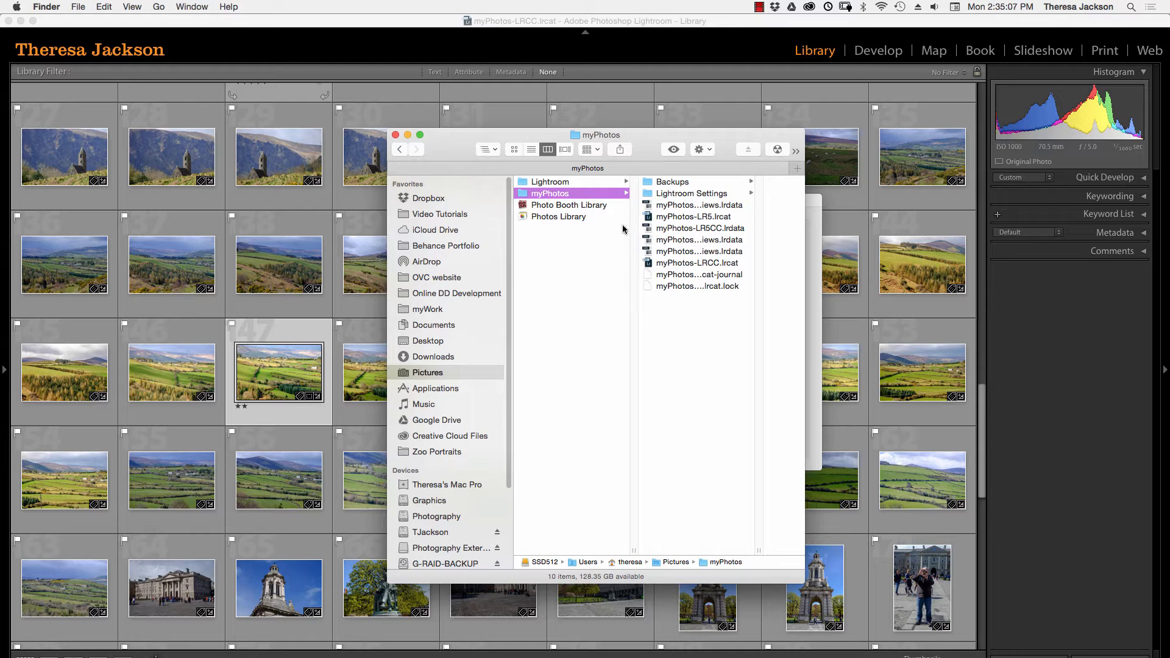
mouse_move(597, 201)
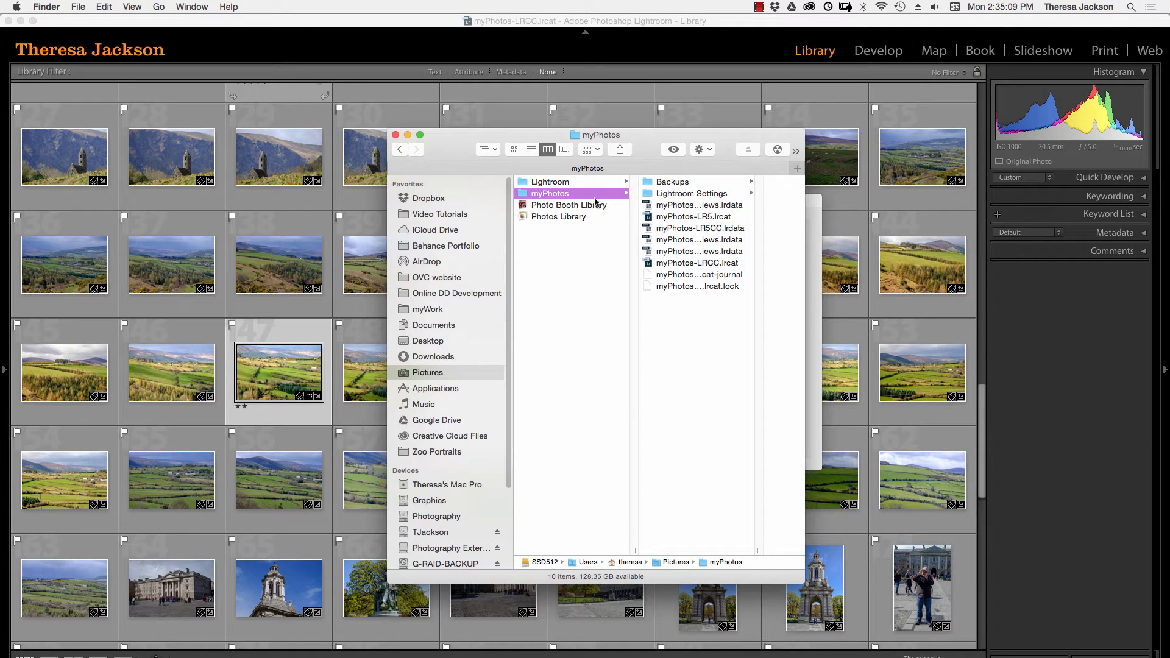
mouse_move(587, 279)
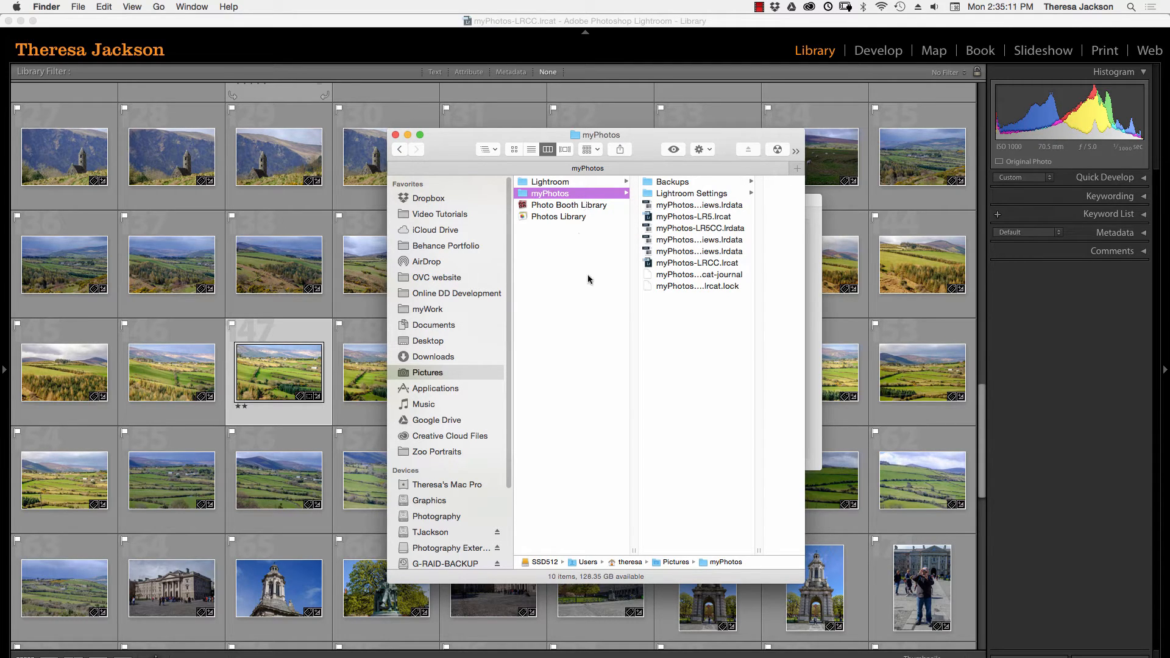
mouse_move(597, 302)
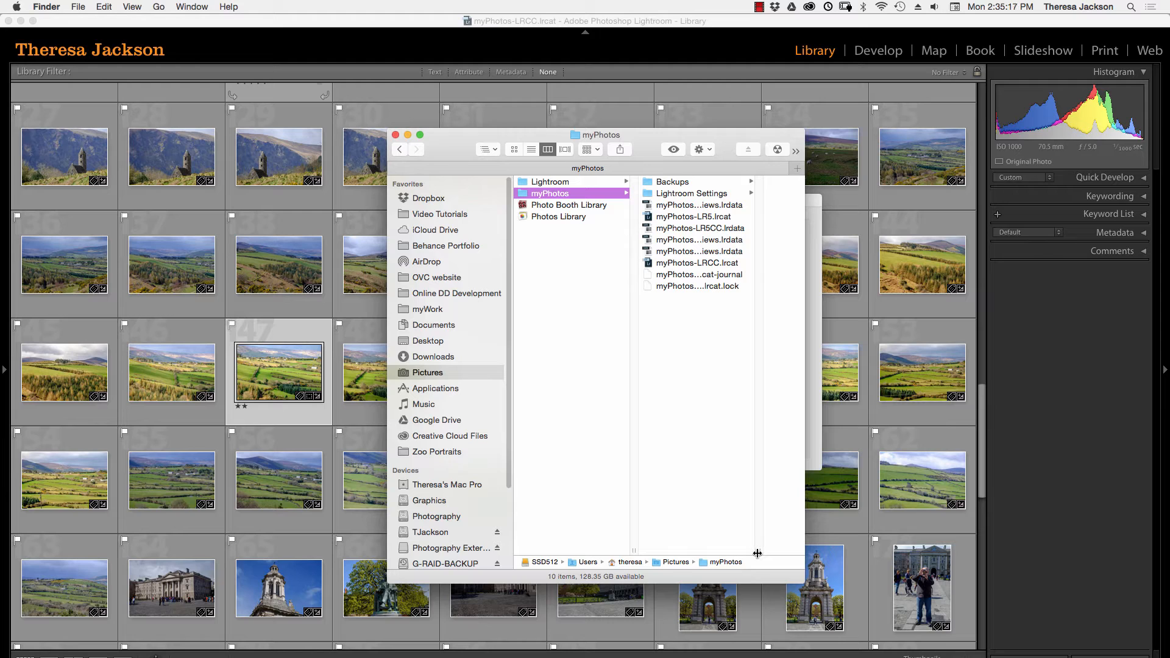
mouse_move(697, 552)
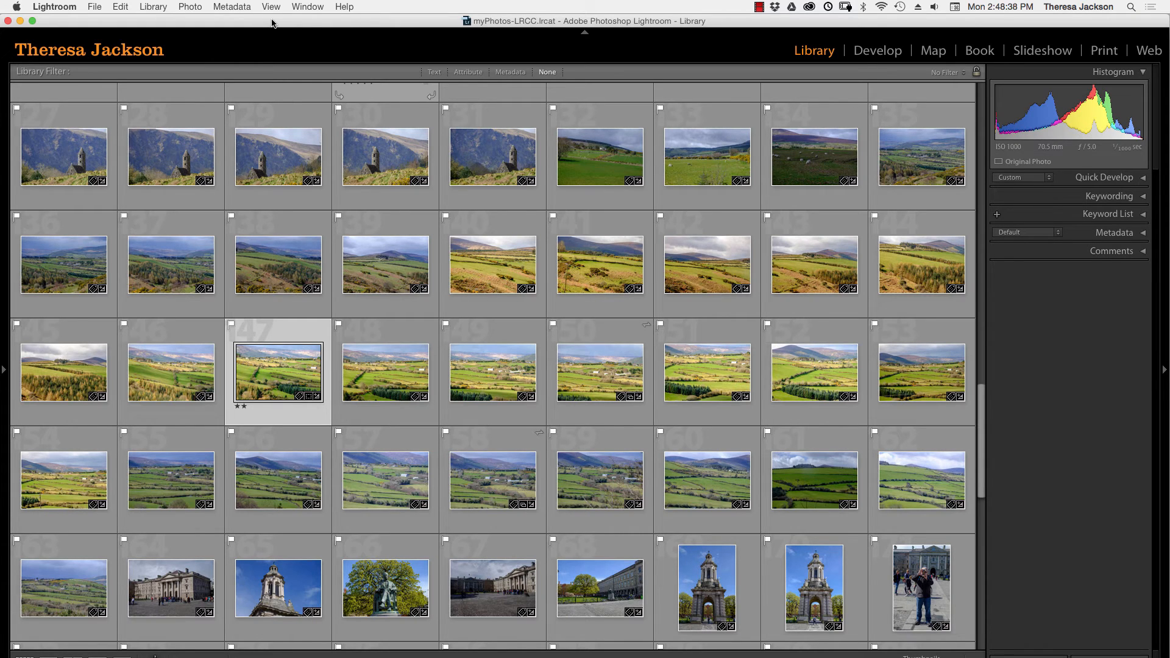
Bring up Preferences General naming myPhotos-LRCC.lrcat as the default startup catalog.
click(54, 6)
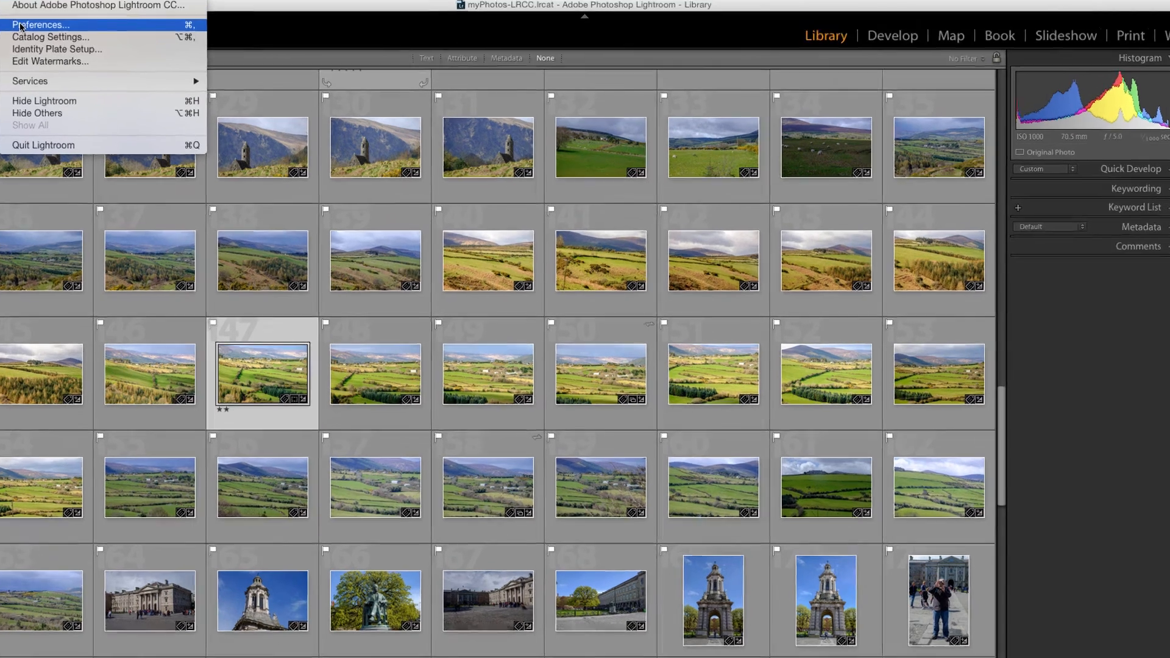
click(41, 24)
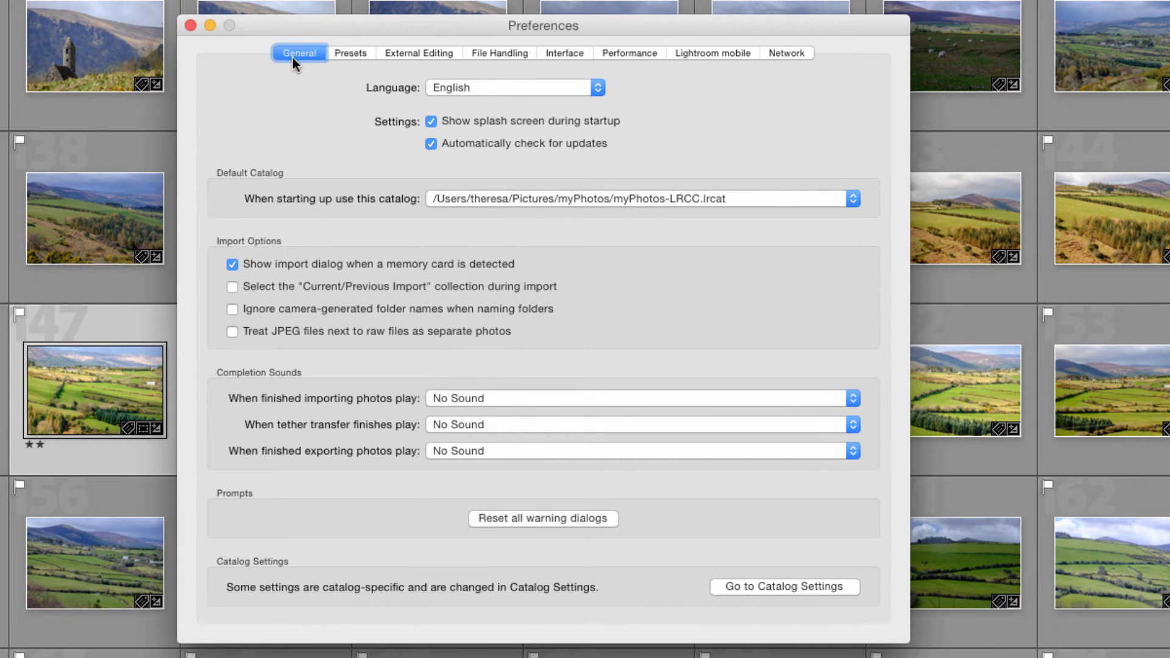
mouse_move(269, 214)
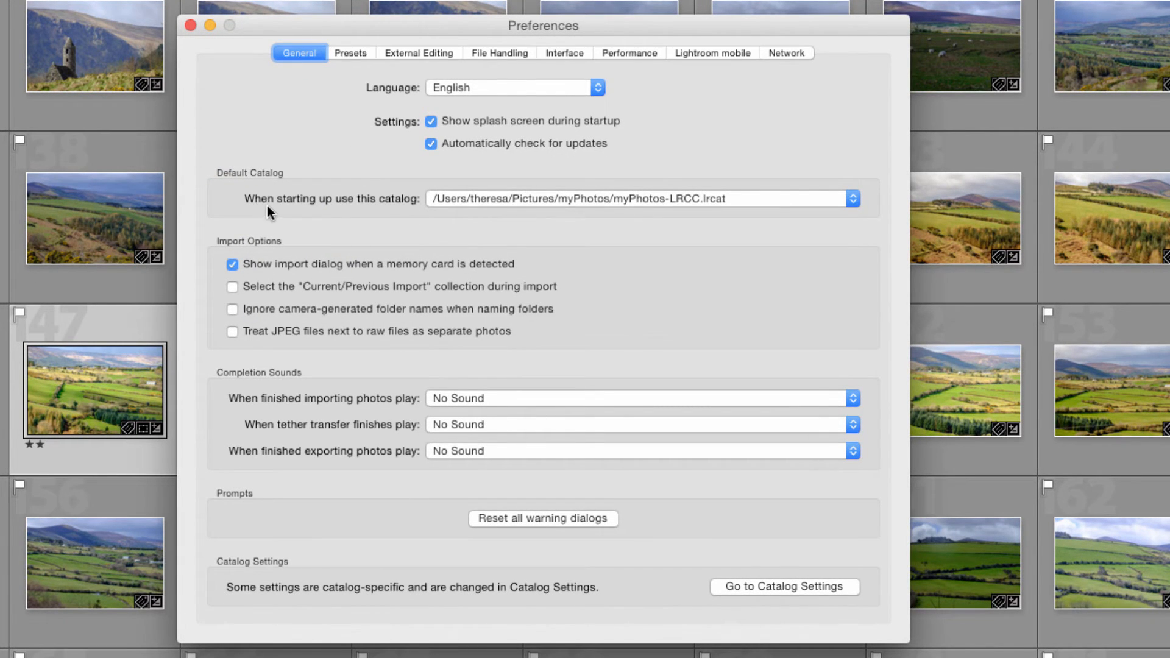
mouse_move(379, 217)
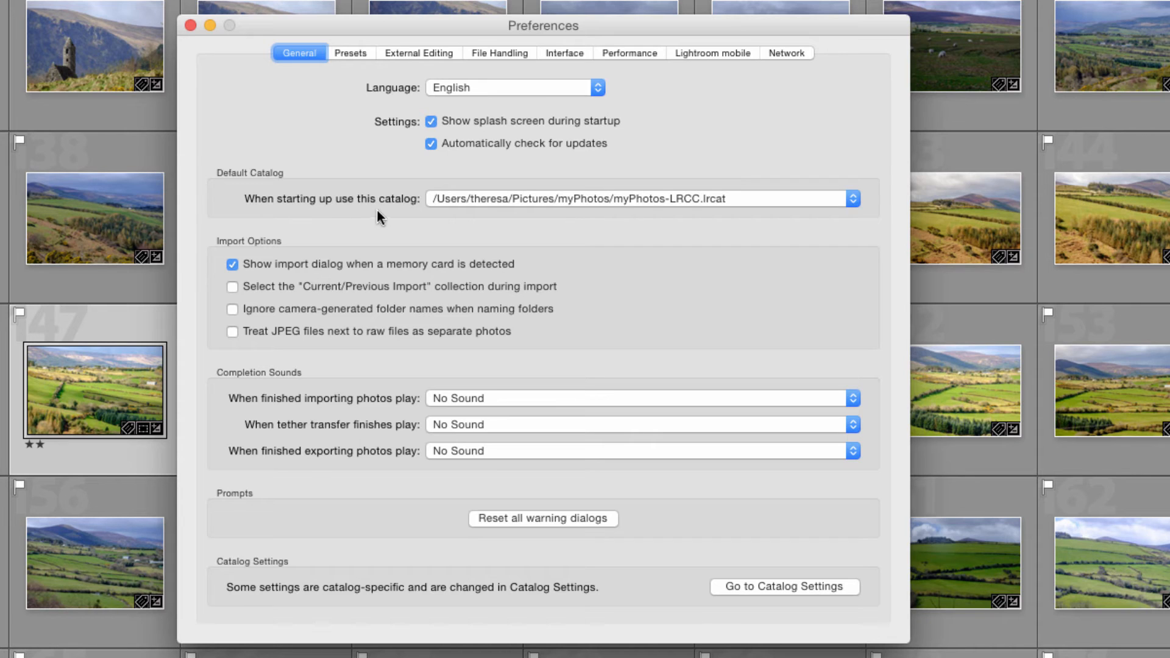
mouse_move(362, 217)
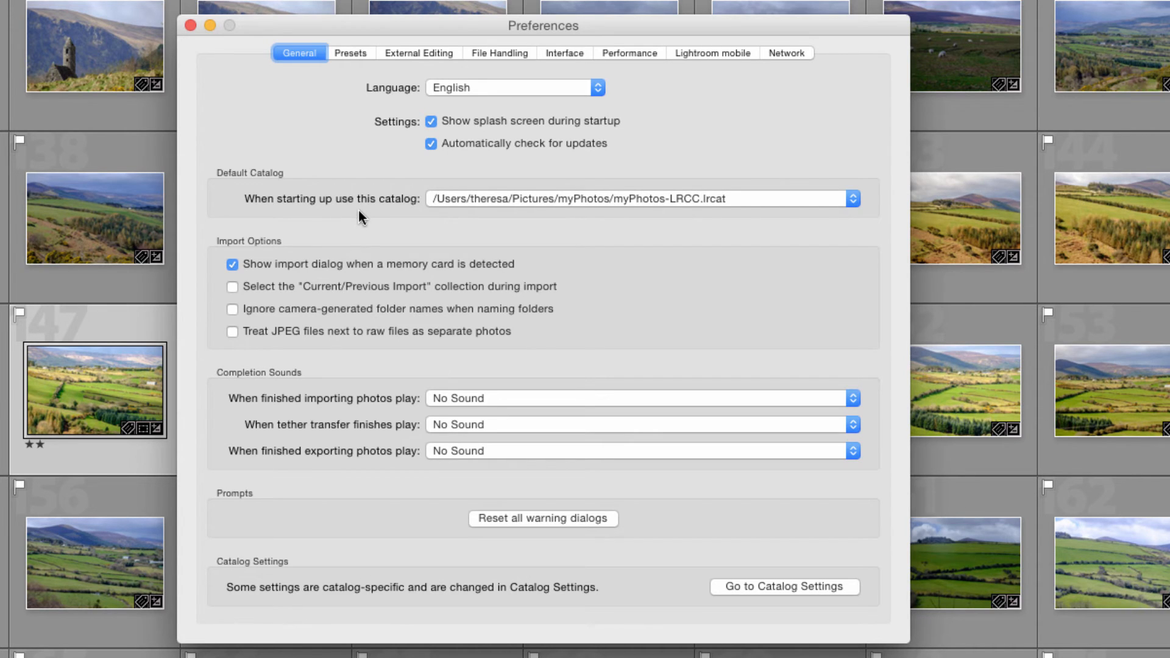
mouse_move(374, 217)
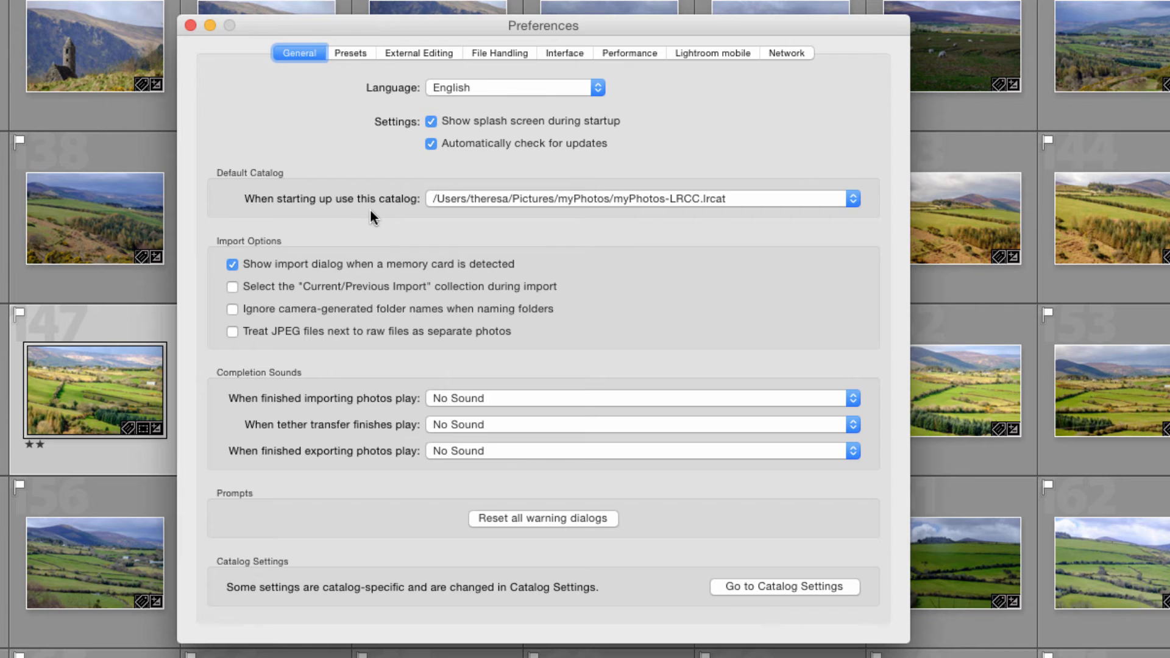
mouse_move(713, 208)
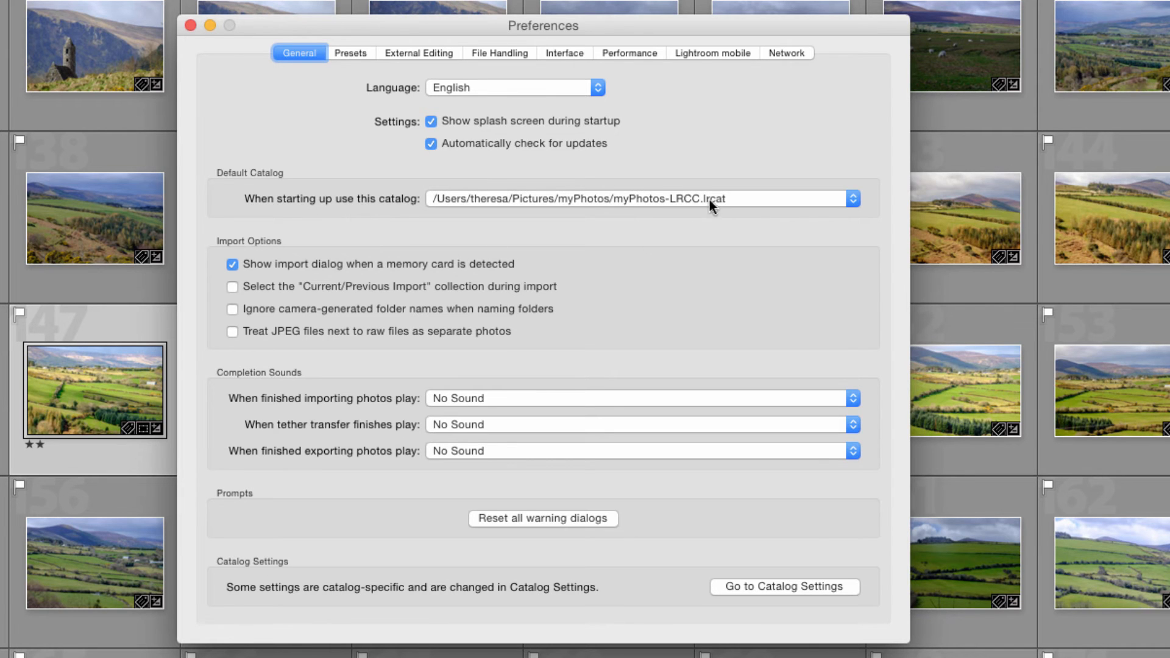
click(852, 198)
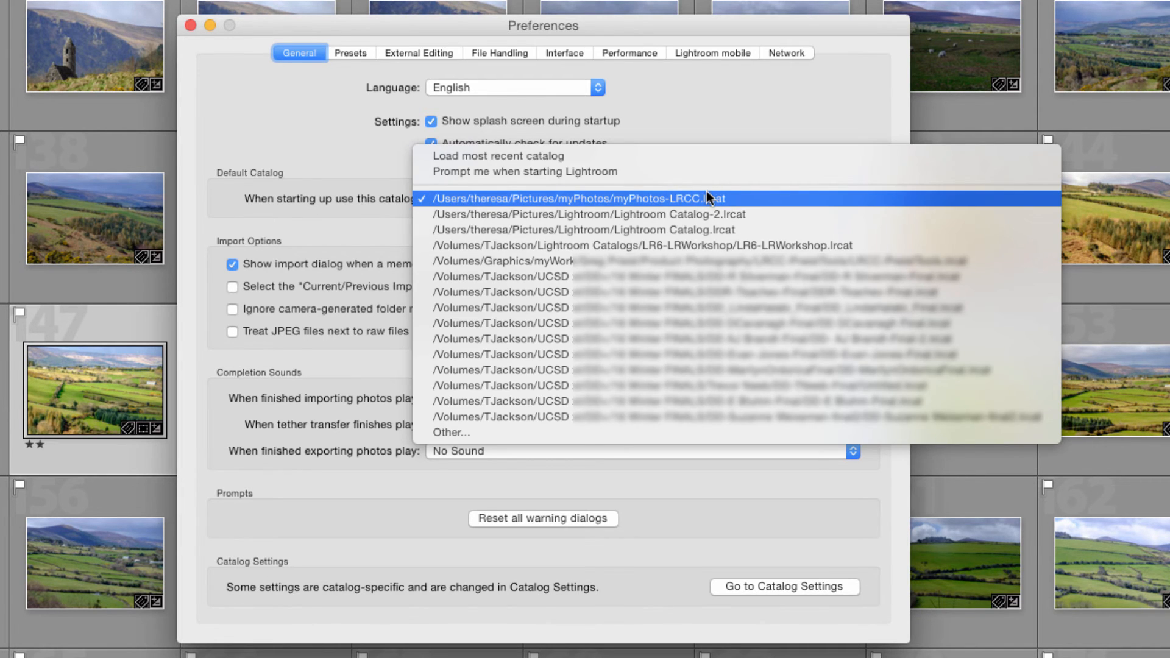
mouse_move(500, 417)
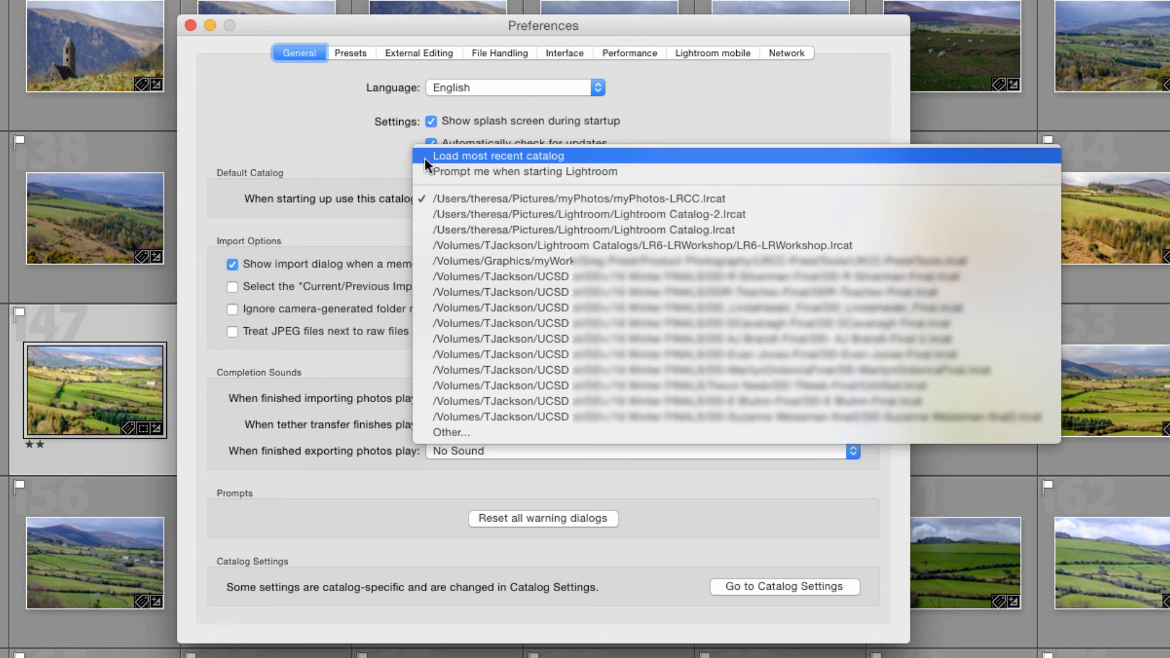
mouse_move(528, 172)
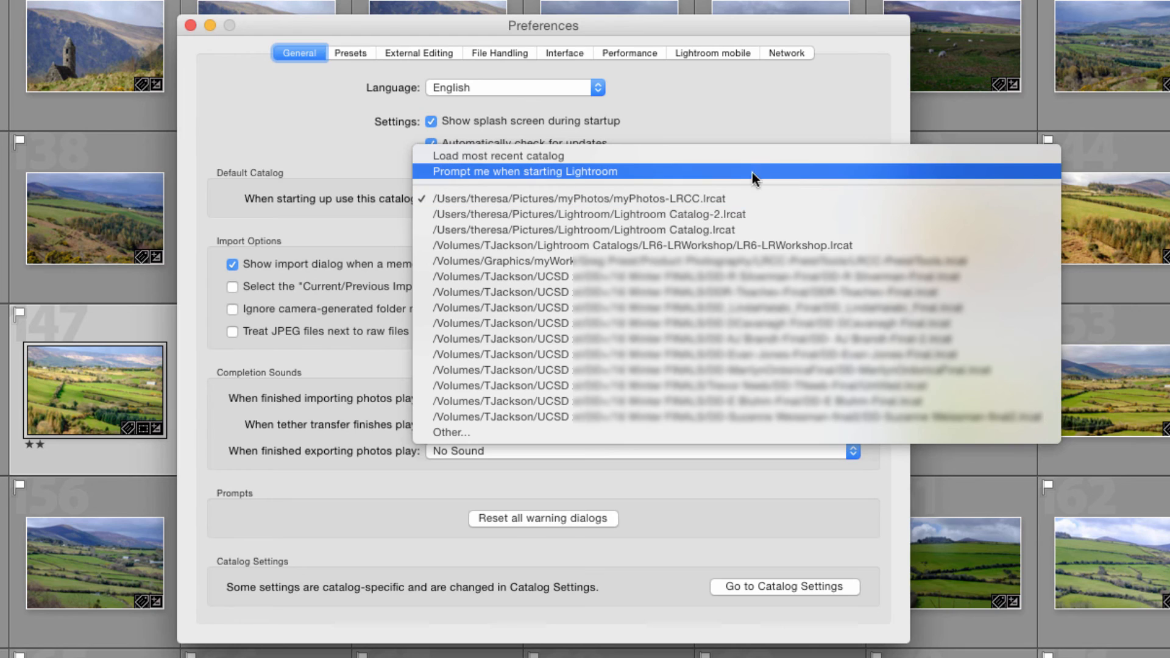
mouse_move(701, 177)
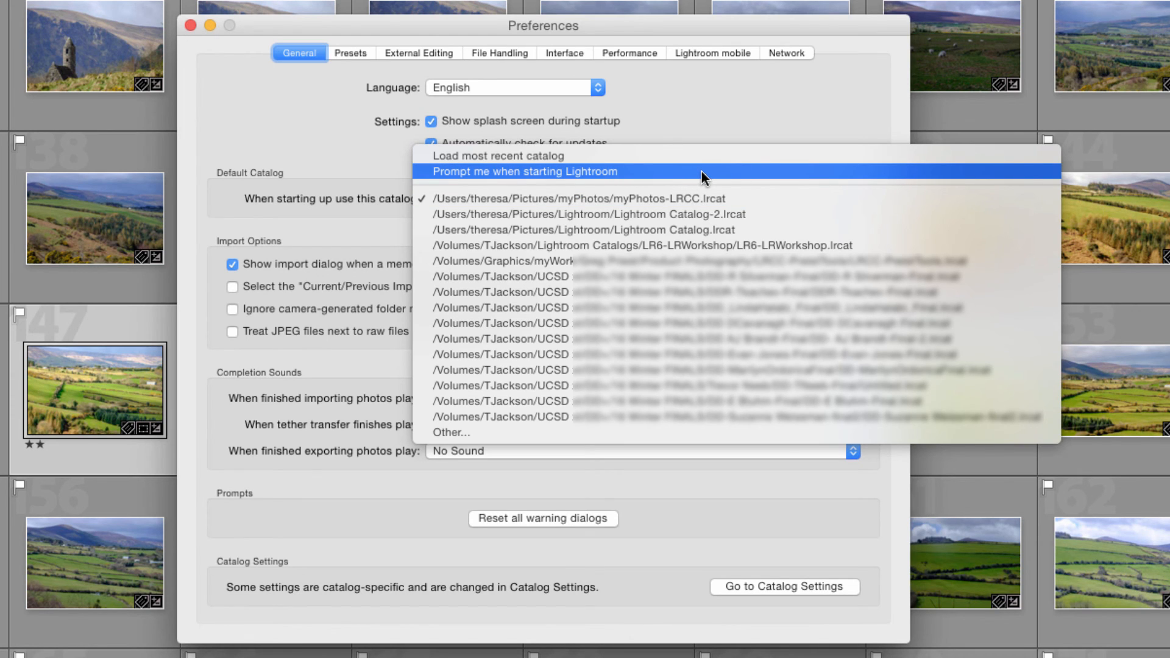
mouse_move(676, 199)
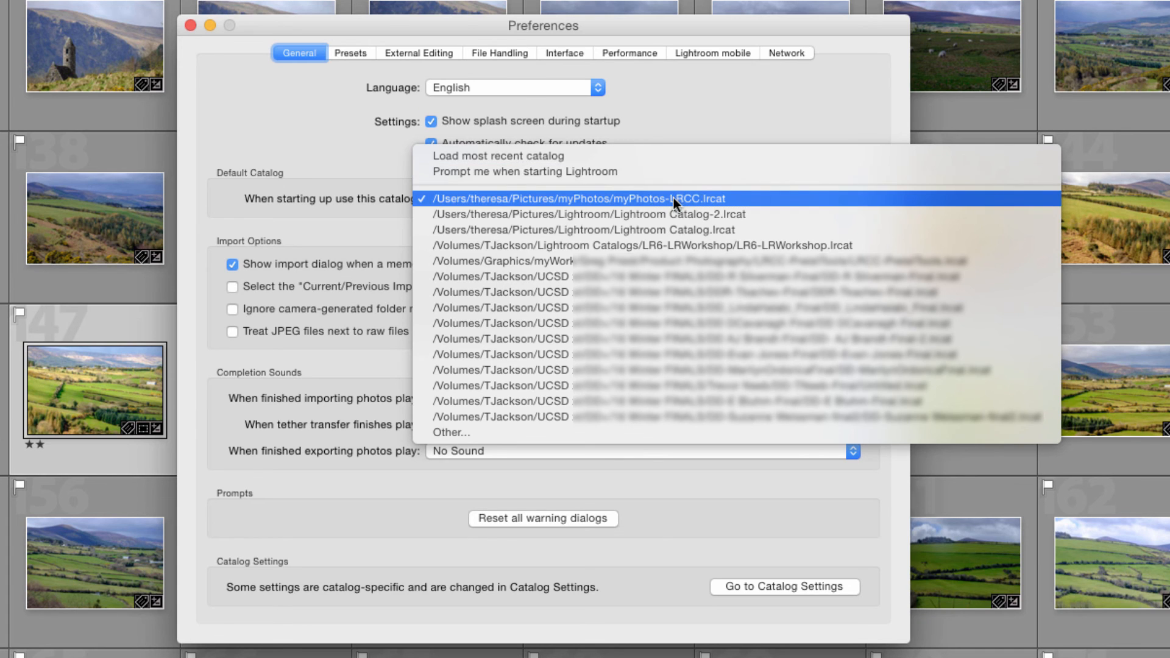
click(581, 199)
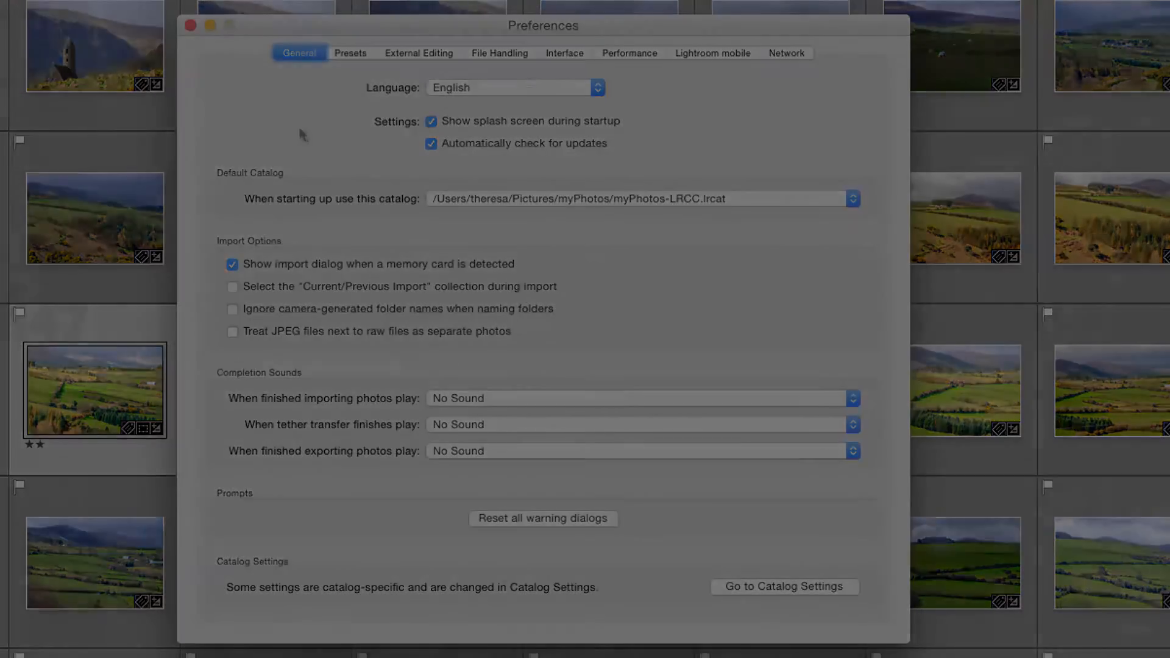
Close Preferences and return to the Library grid with myPhotos-LRCC.lrcat in the title bar.
click(190, 24)
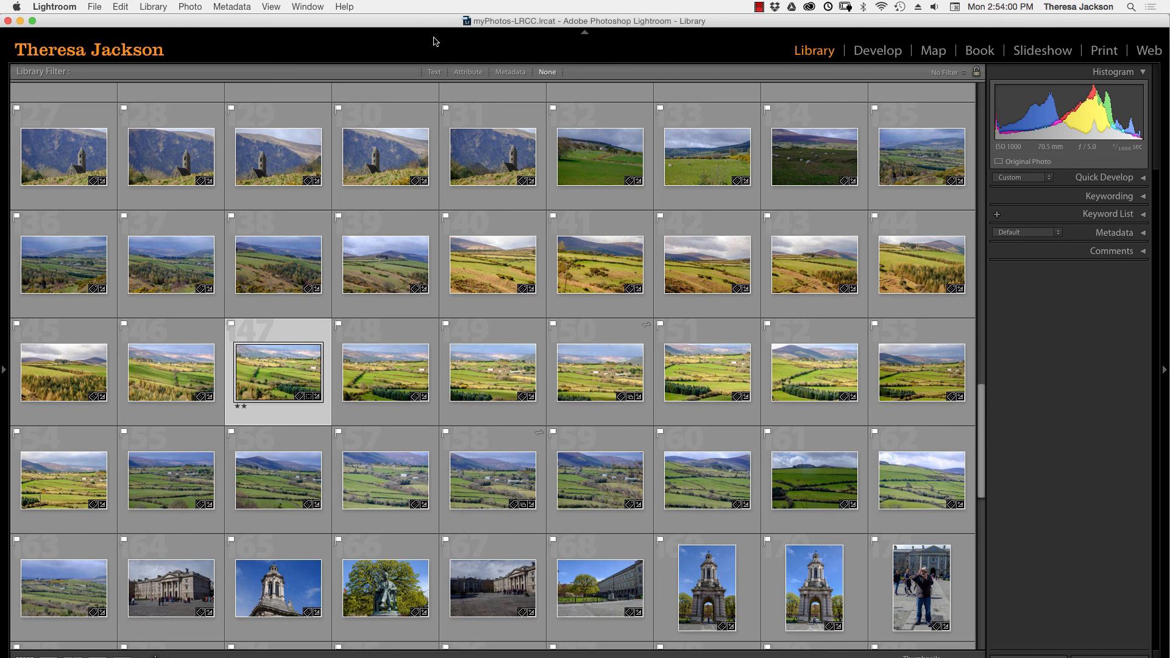
mouse_move(421, 43)
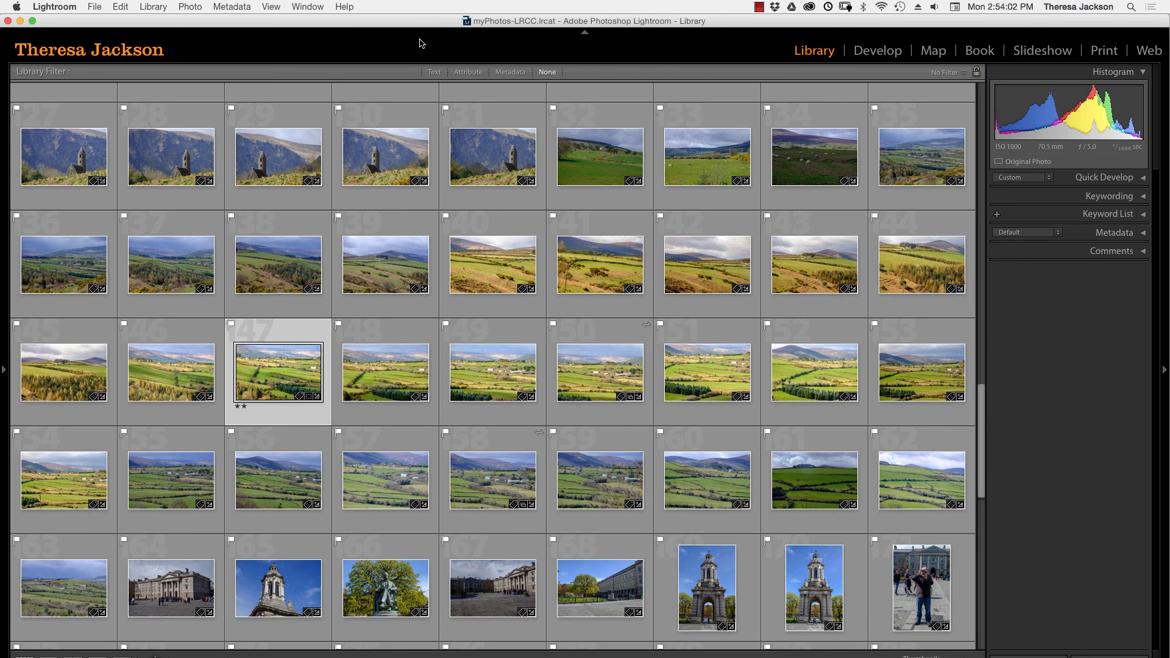